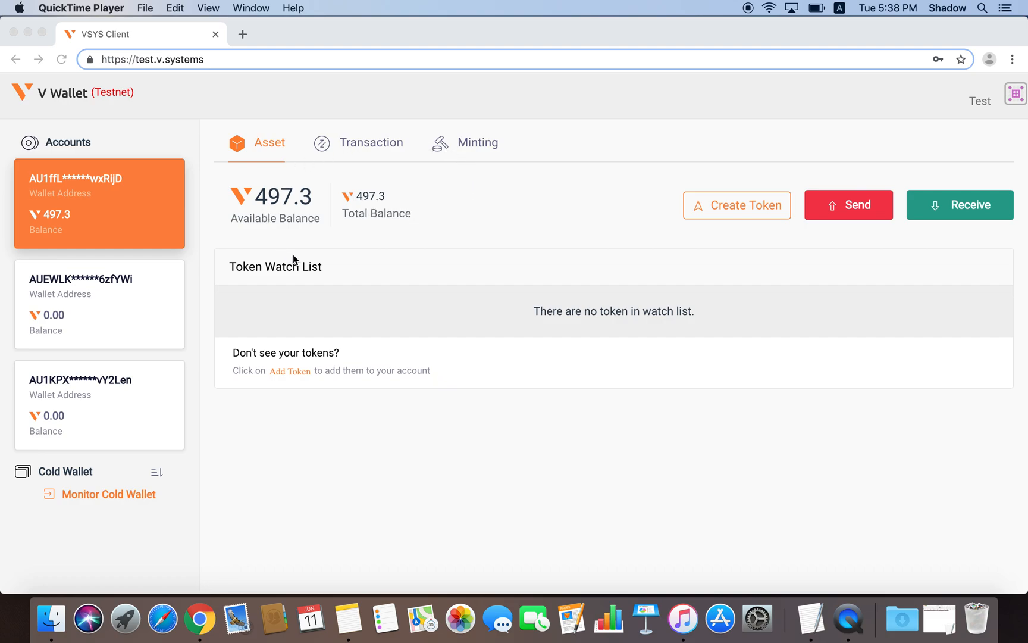
mouse_move(285, 223)
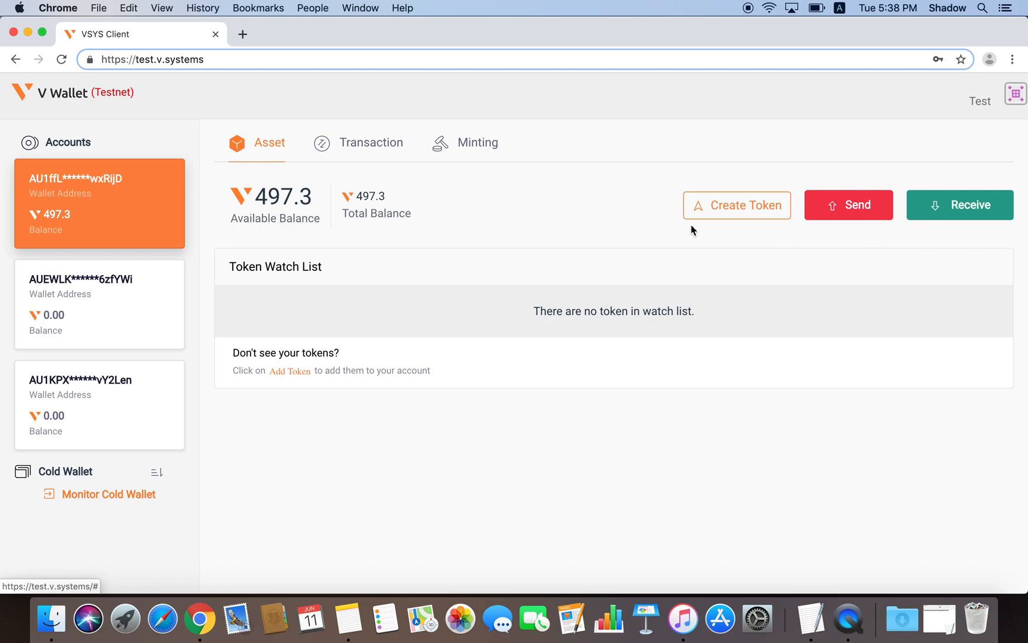
Step: Start a new token with contract description 'My first contract' and token description 'My first token'
click(736, 205)
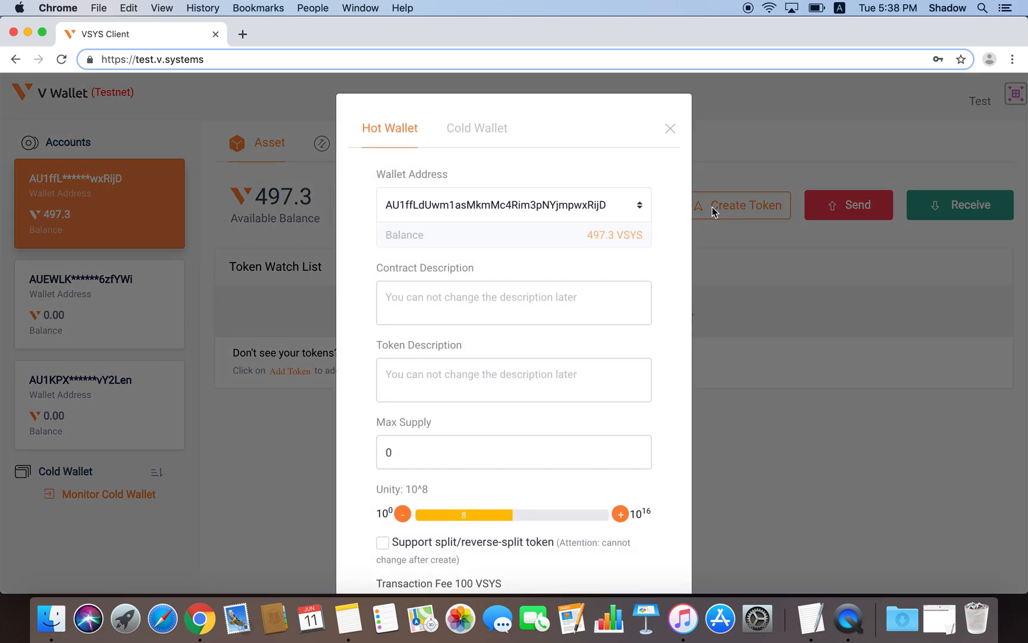
click(513, 302)
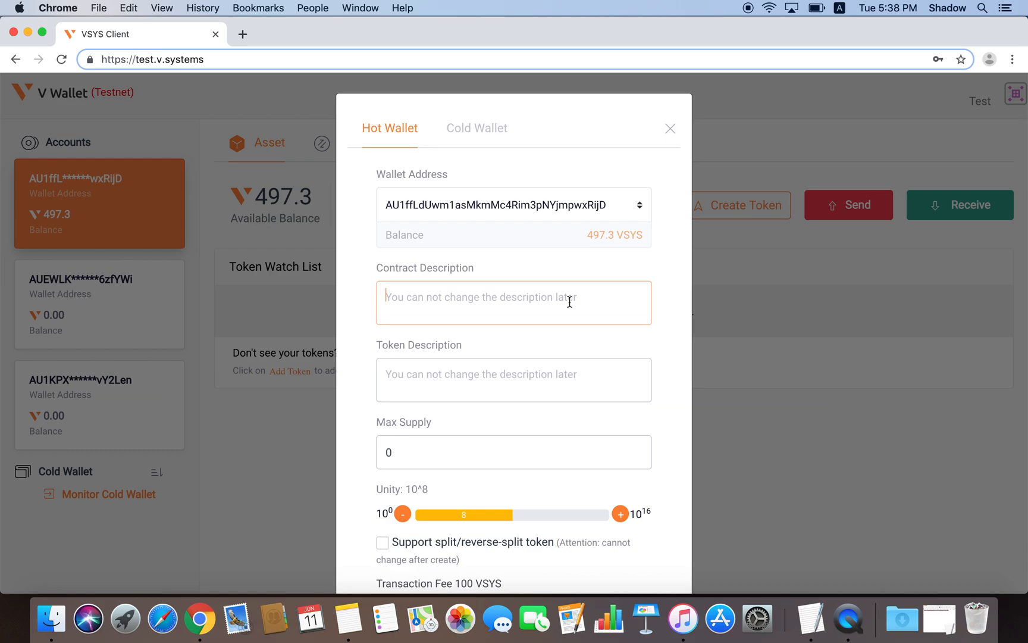
text(My first)
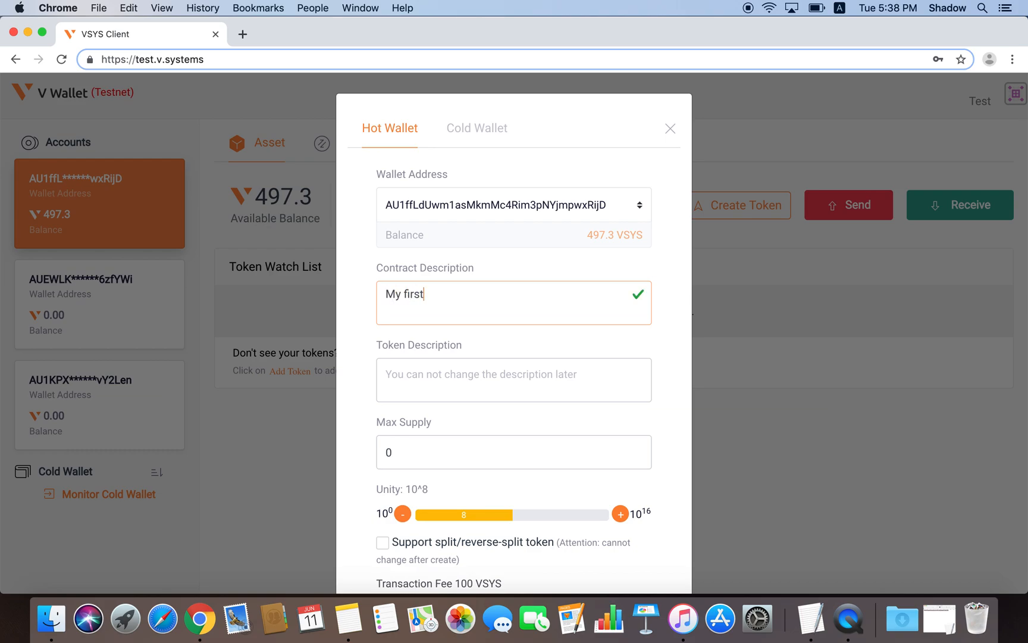
text(contract)
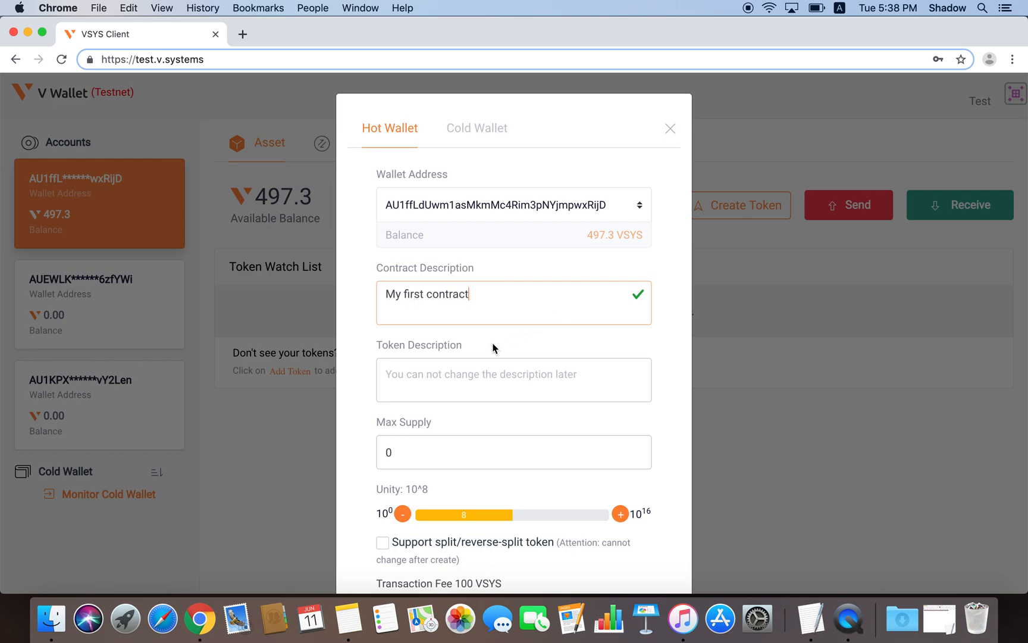
text(My)
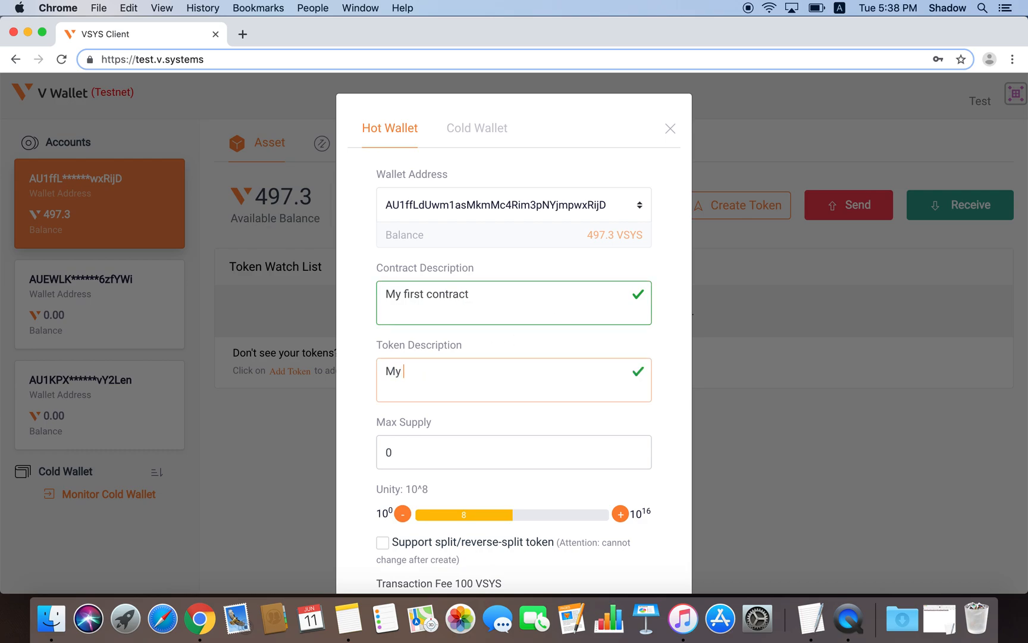
text(first token)
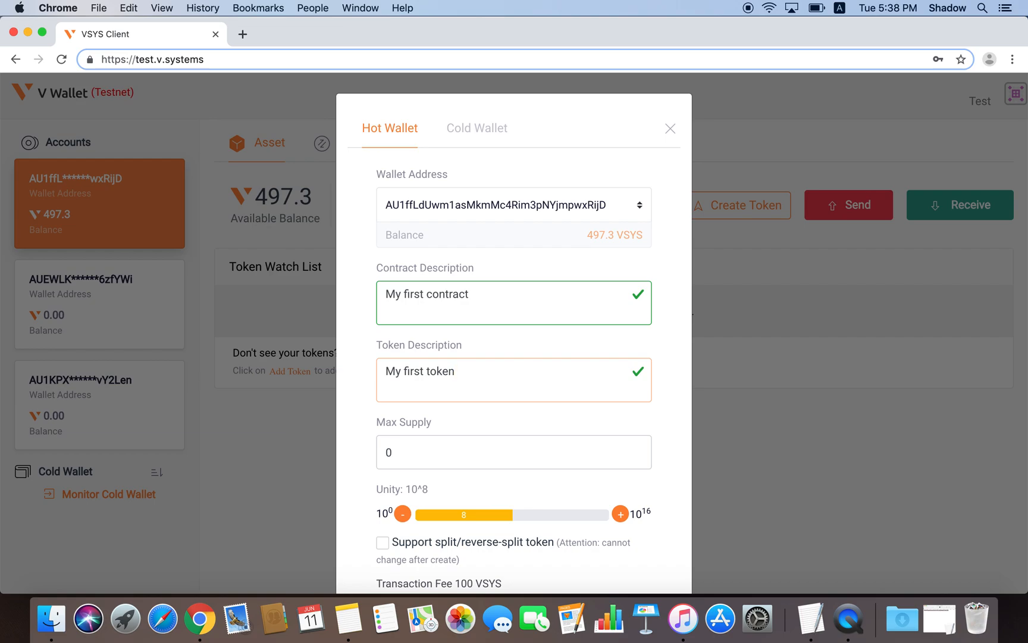
mouse_move(439, 431)
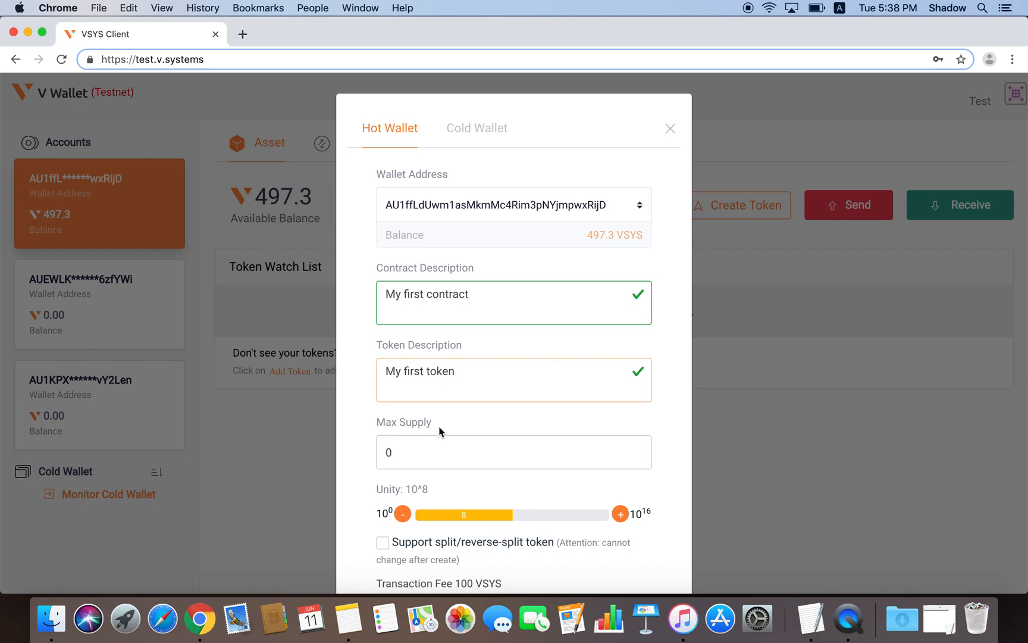
Step: Replace the max supply with 1000000 and scroll down to the Continue button
click(513, 451)
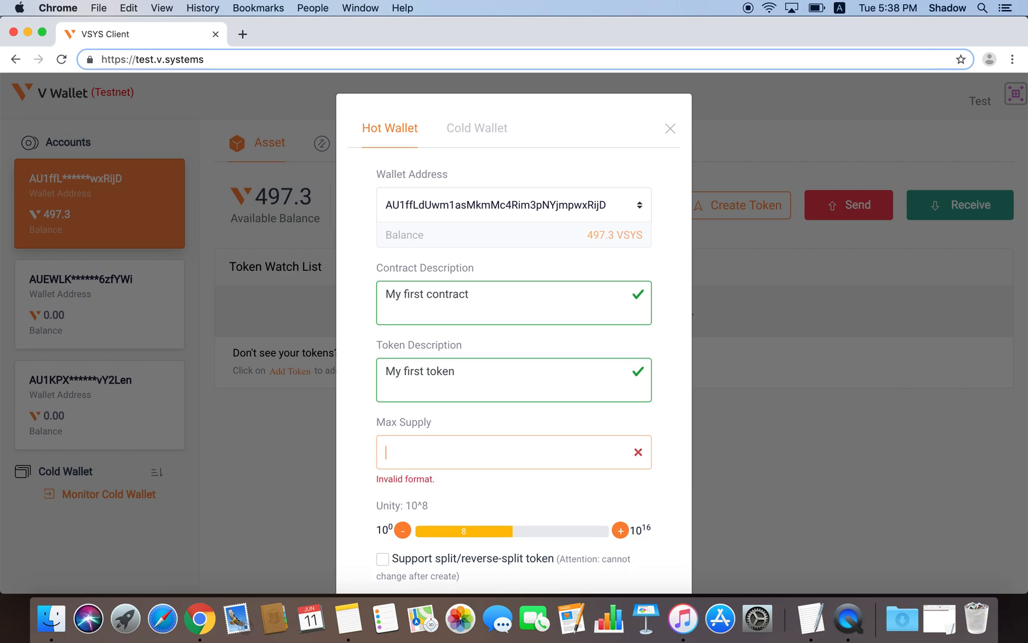
text(1000000)
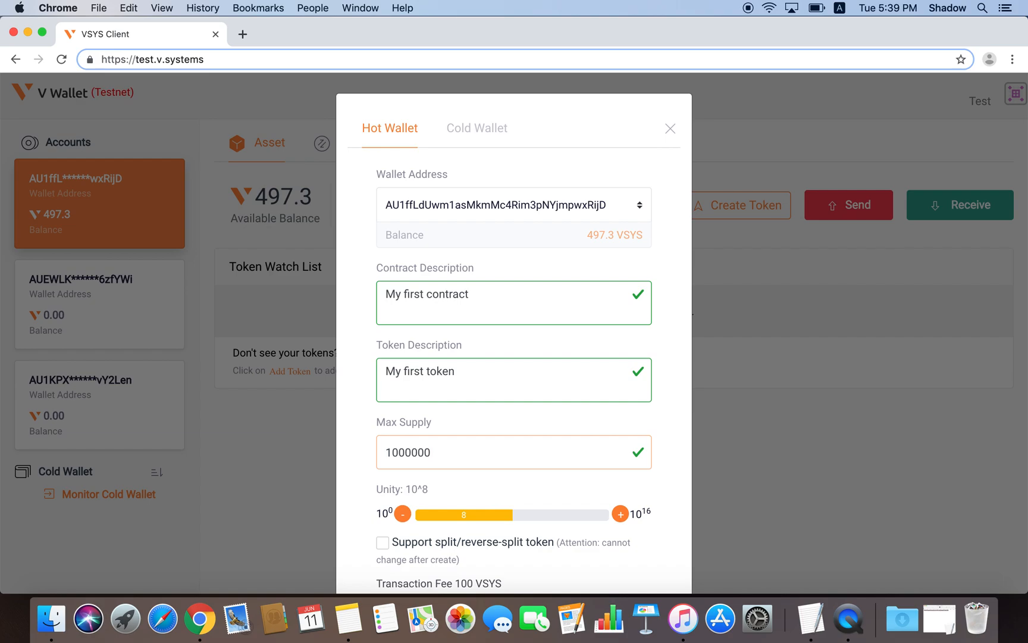
click(426, 451)
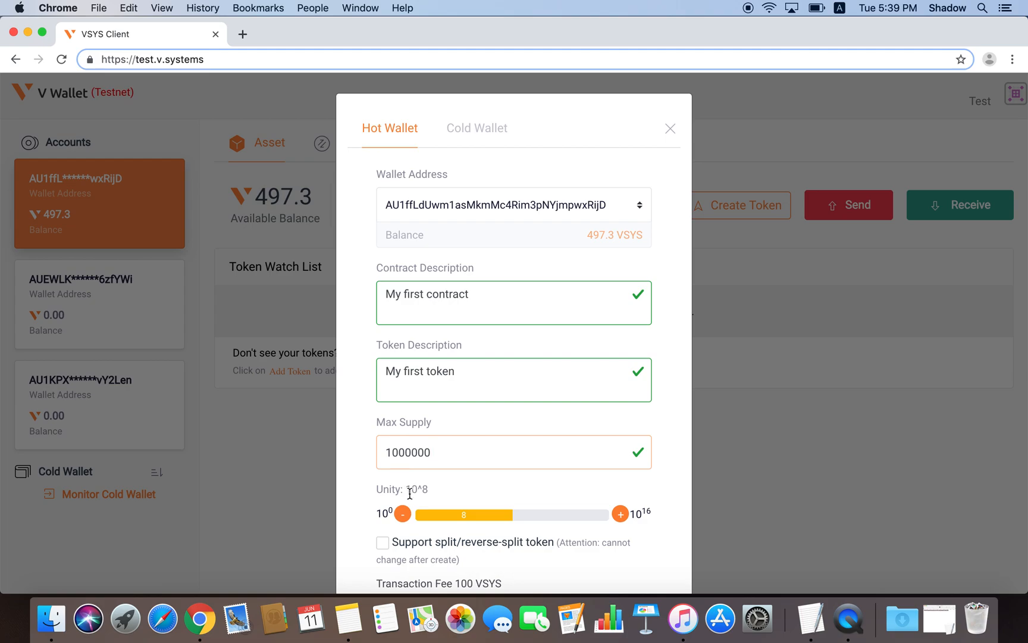
scroll(down, 3)
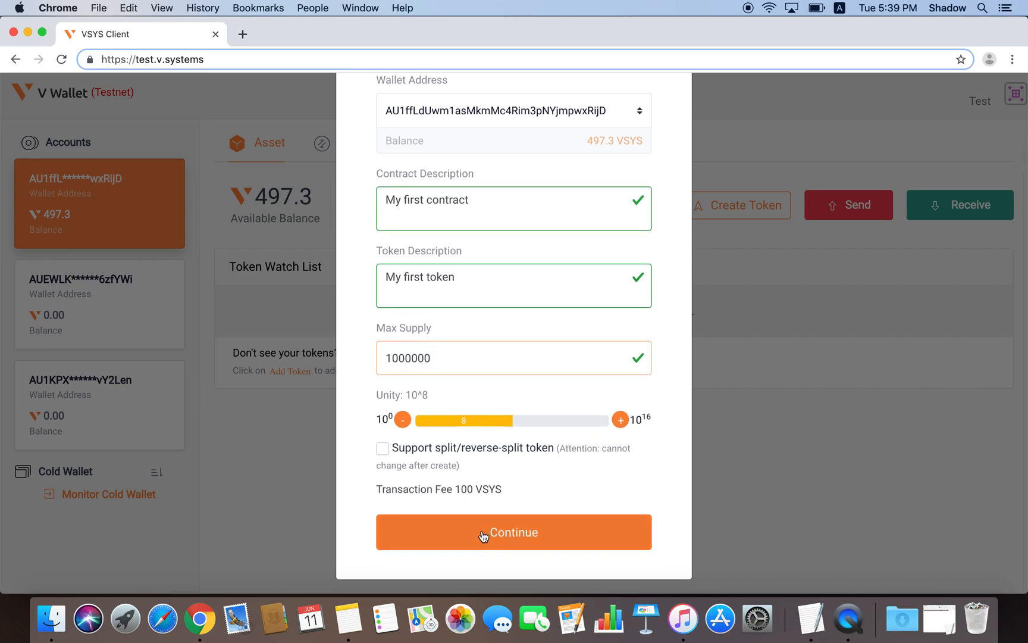
Step: Confirm the token registration, then review the transaction records and return to the asset list
click(514, 532)
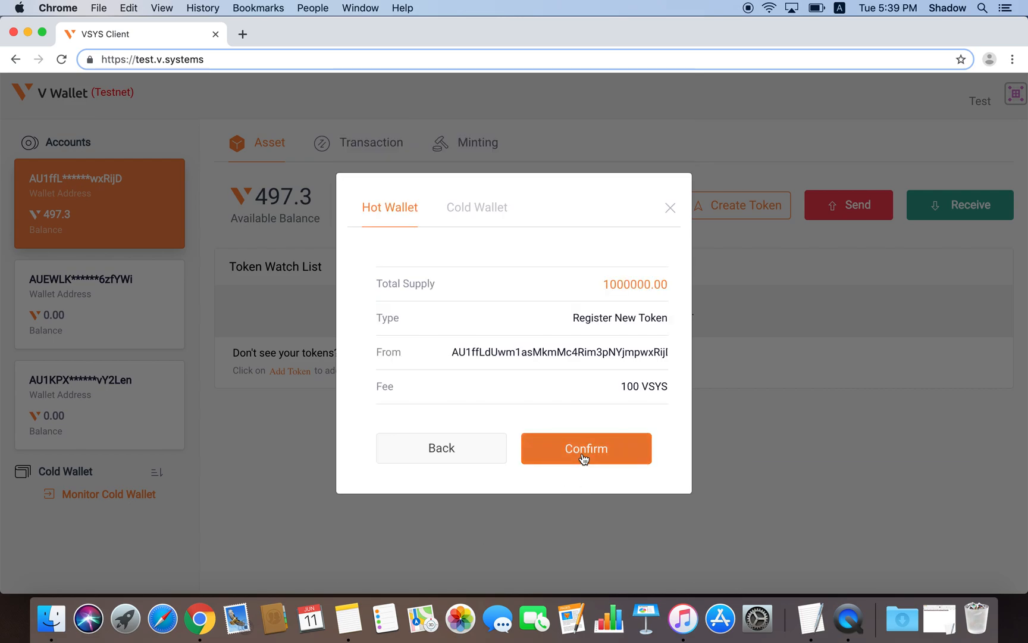
click(585, 448)
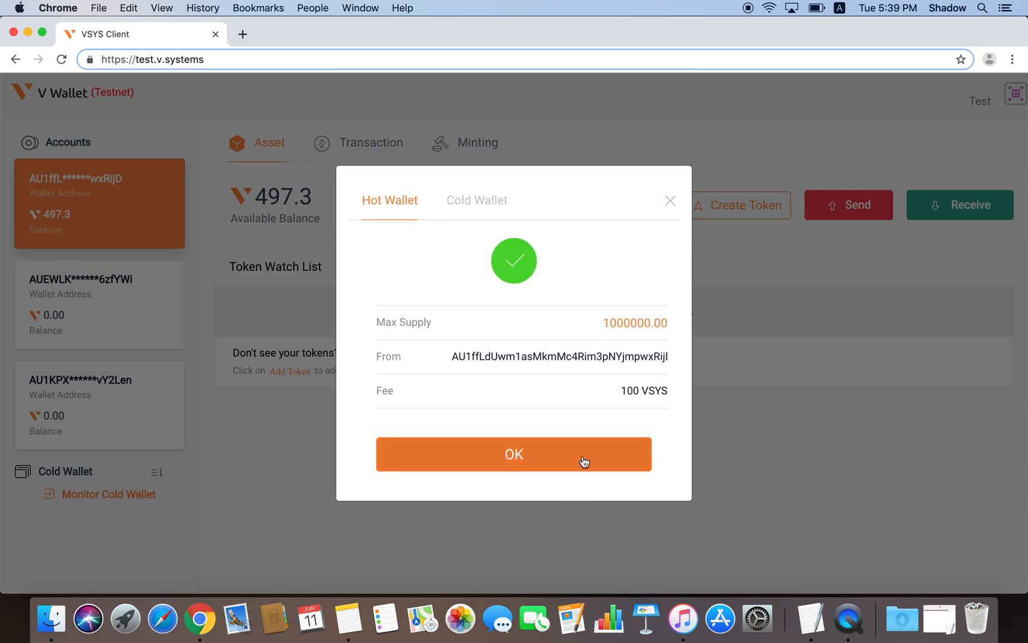
click(514, 454)
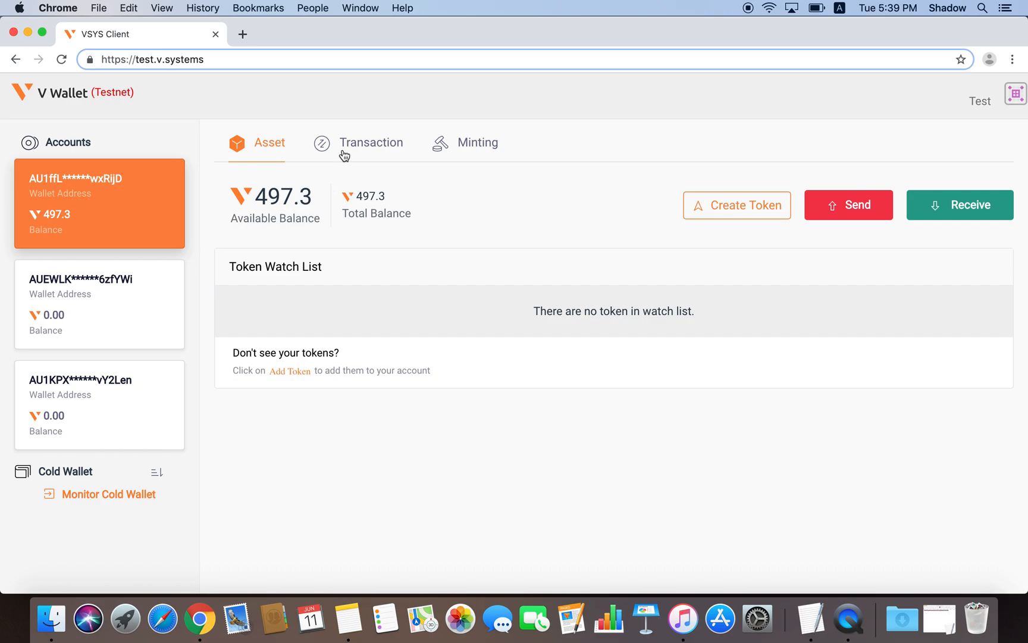
click(373, 142)
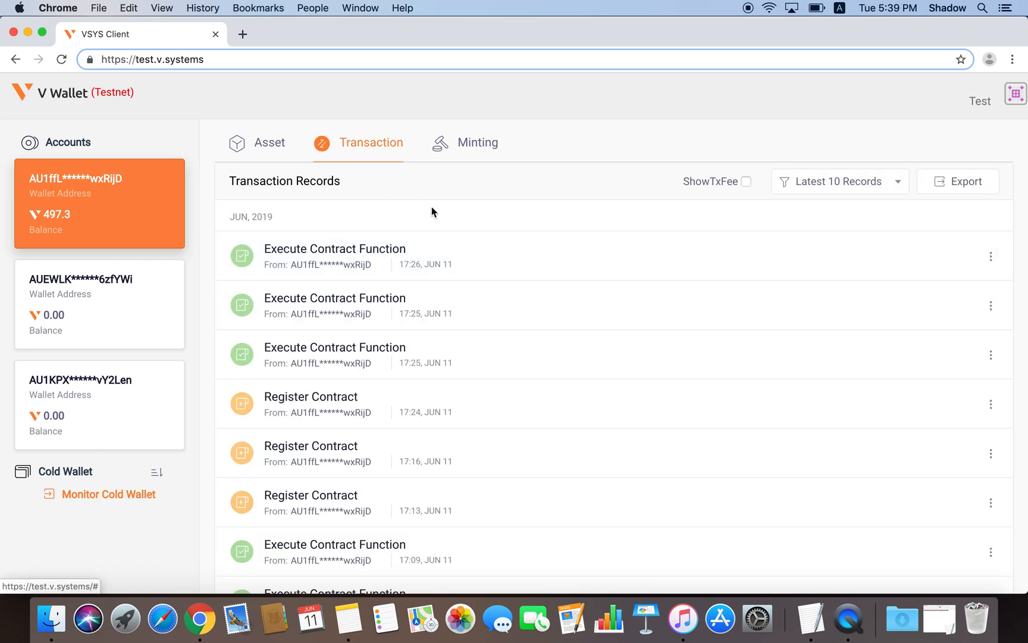
mouse_move(279, 147)
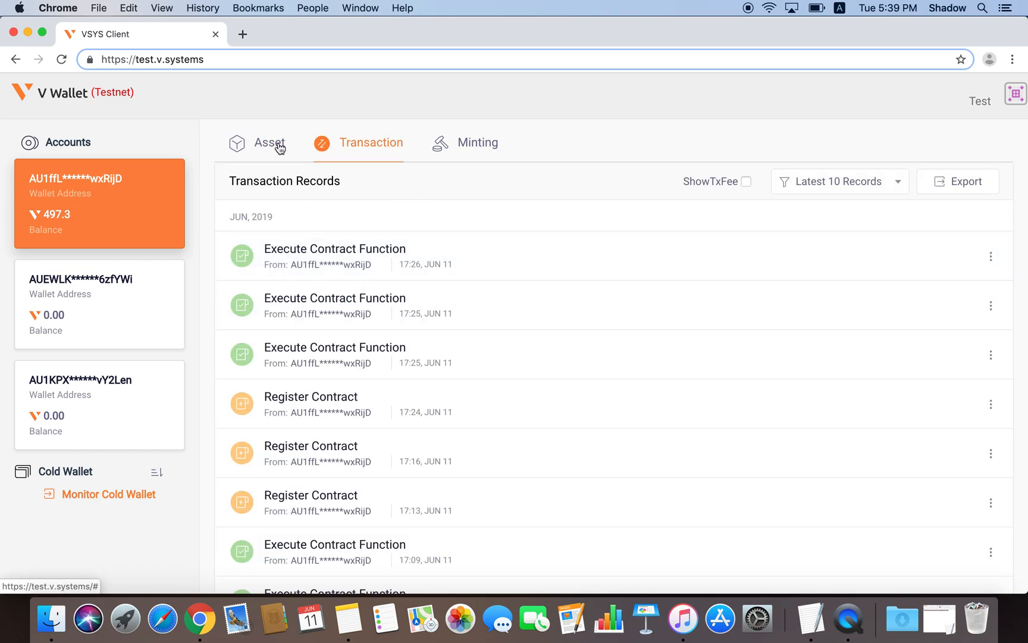
click(268, 142)
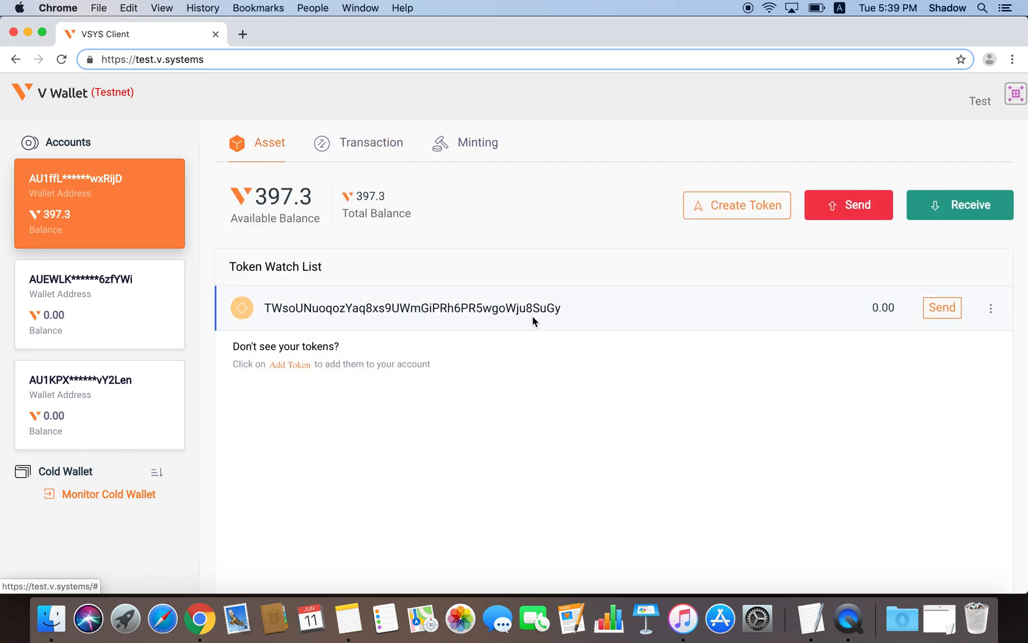
mouse_move(416, 261)
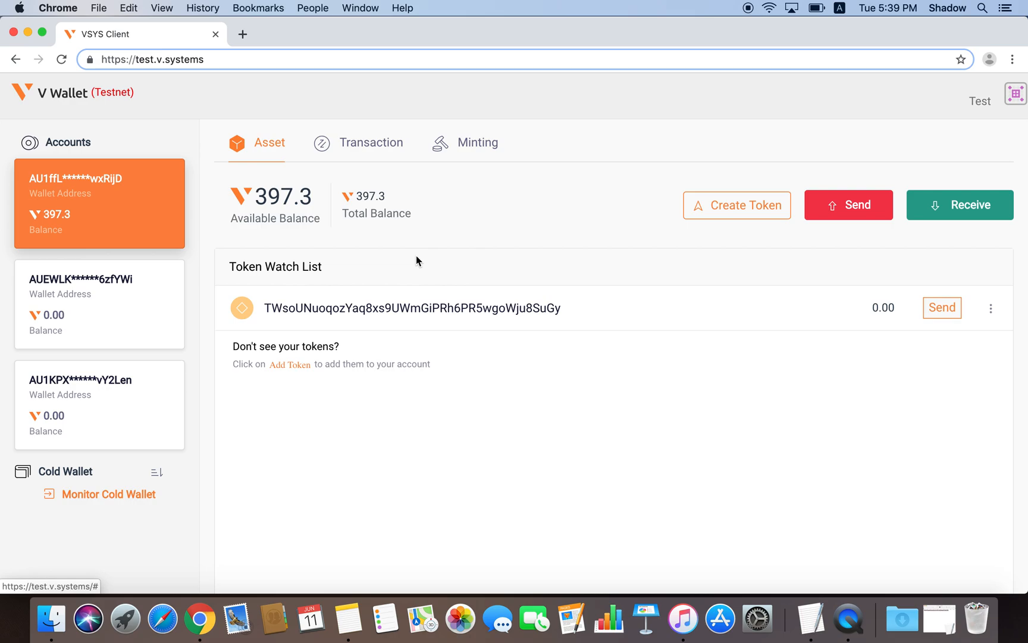
Step: Issue 1000 of the new token and check its transaction record
click(991, 308)
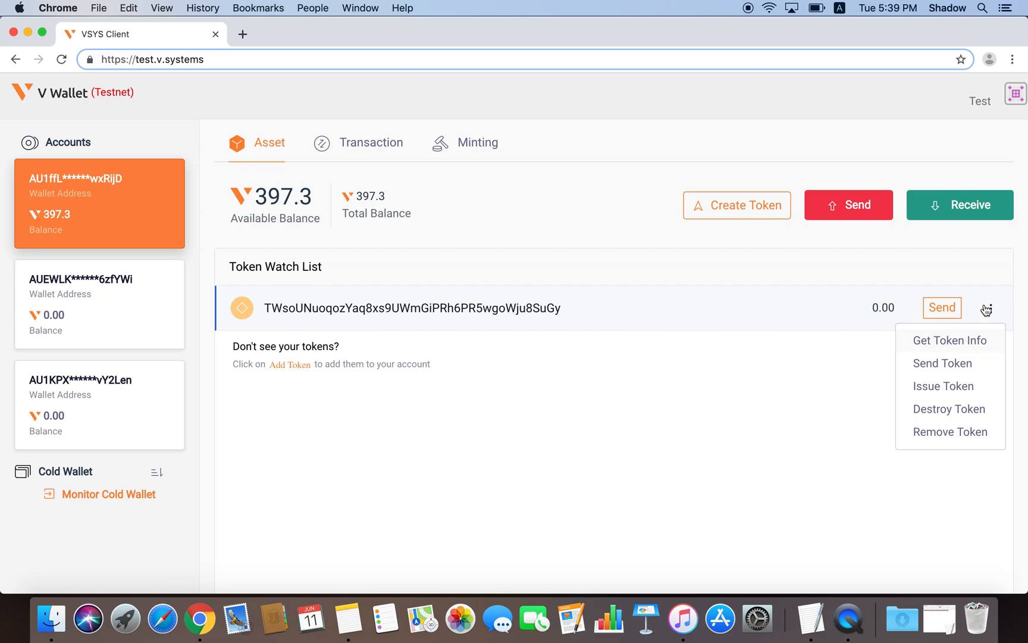
click(944, 385)
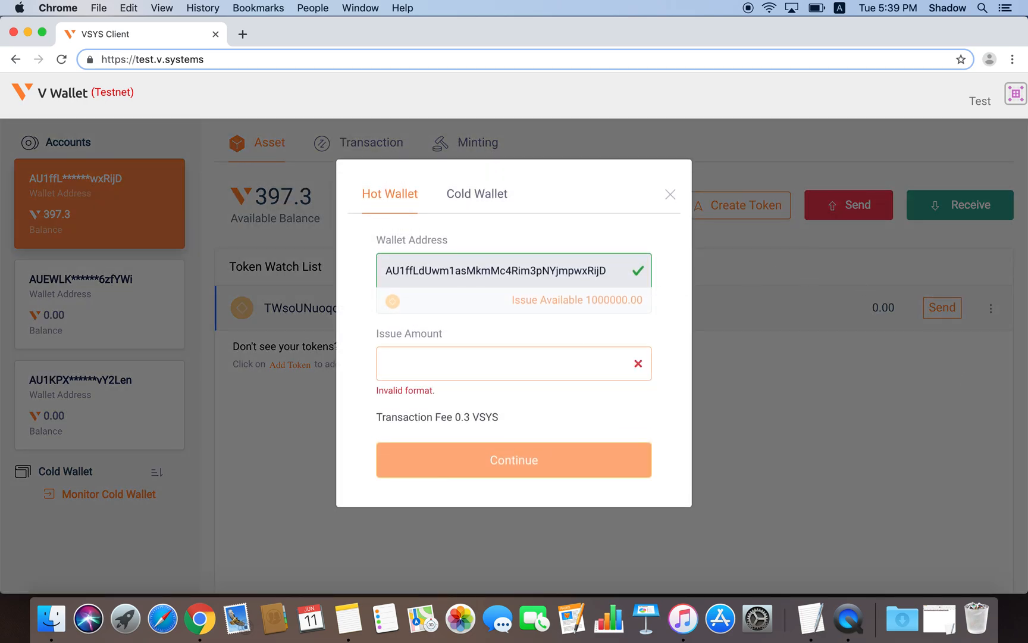
text(1000)
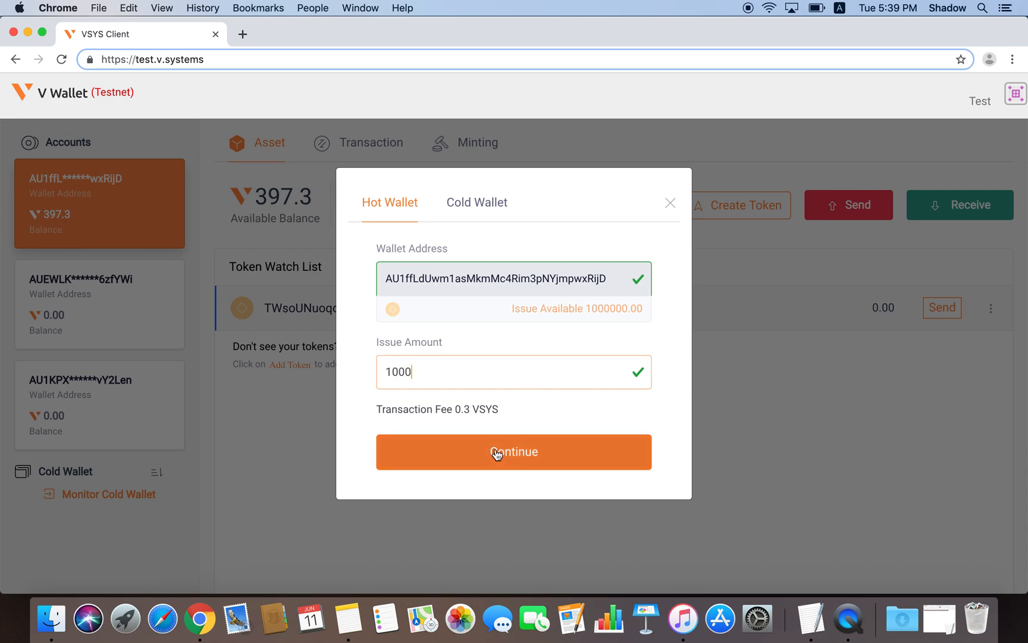
click(514, 451)
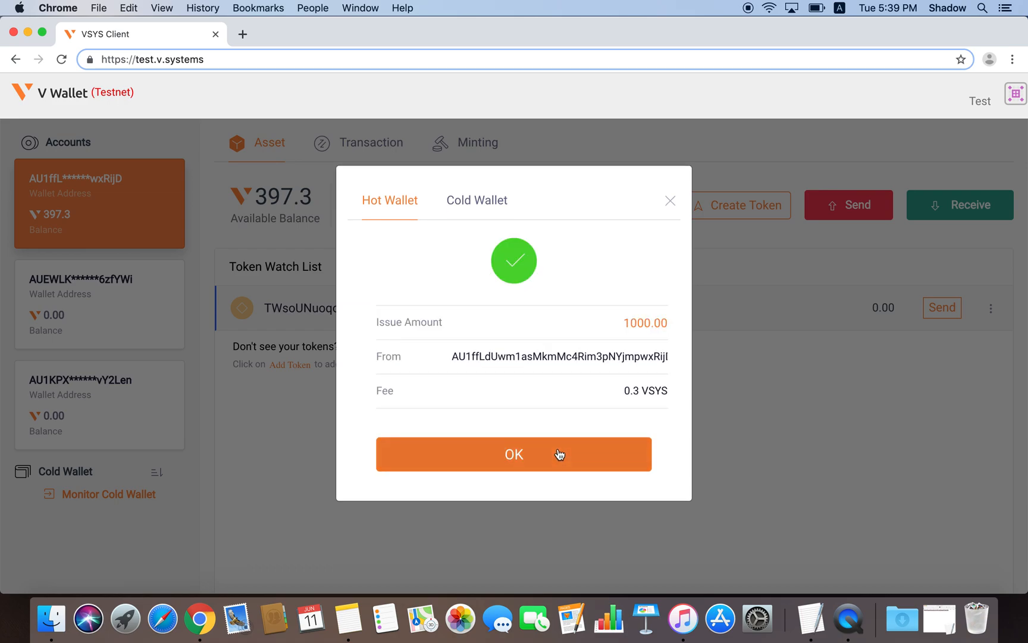
click(513, 454)
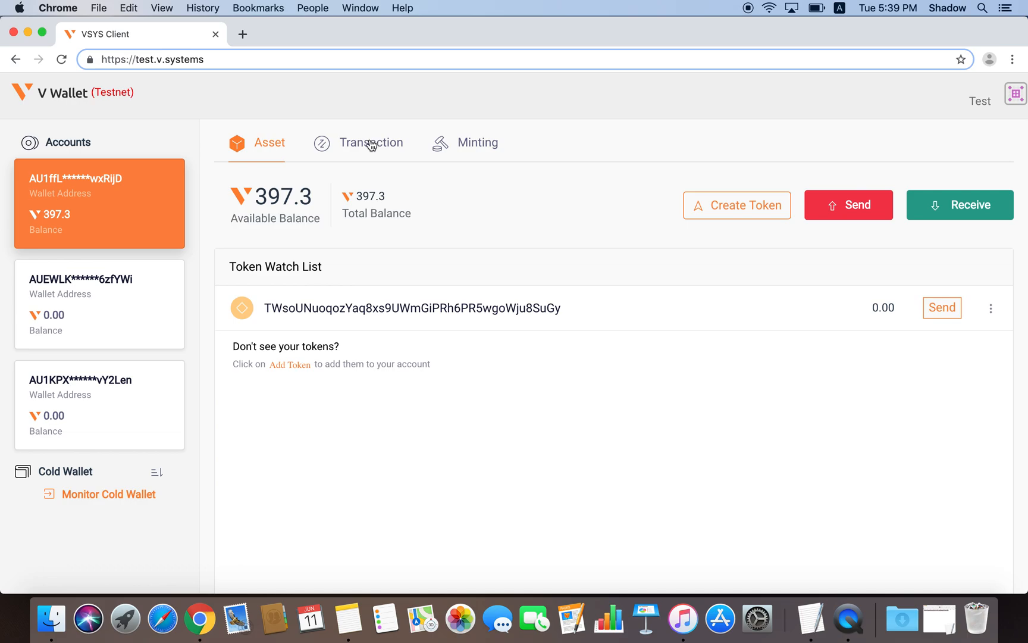
click(372, 142)
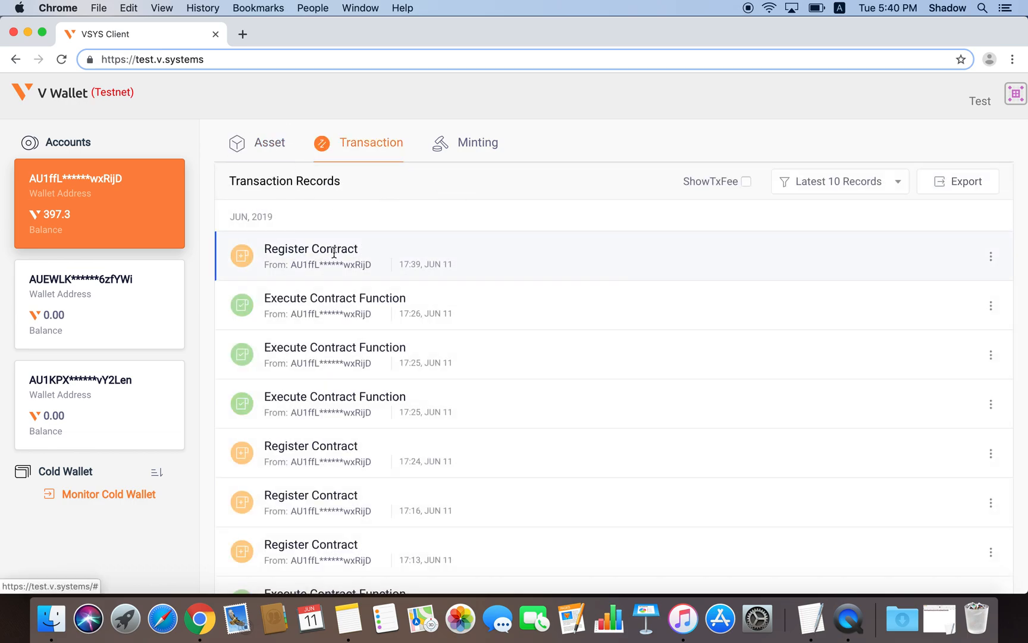
click(268, 142)
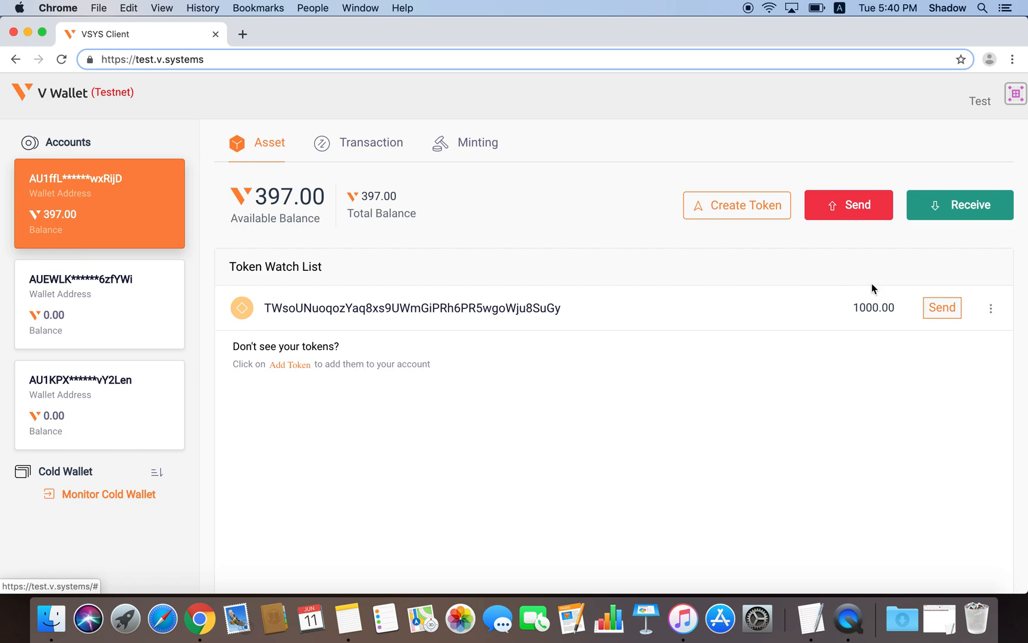
mouse_move(393, 287)
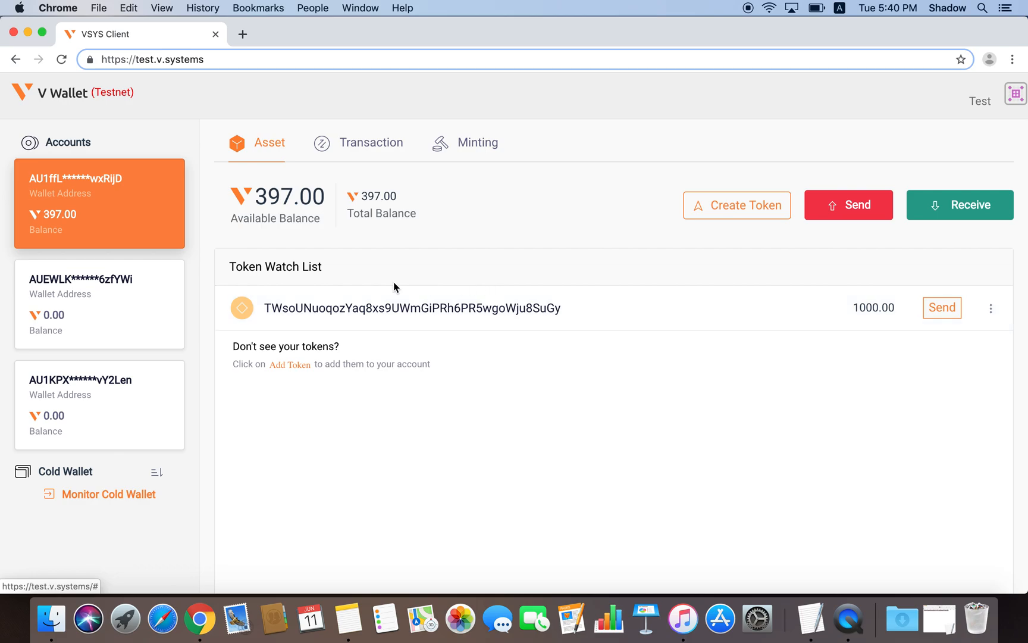
Step: Switch to the second account and view its receiving address
click(99, 304)
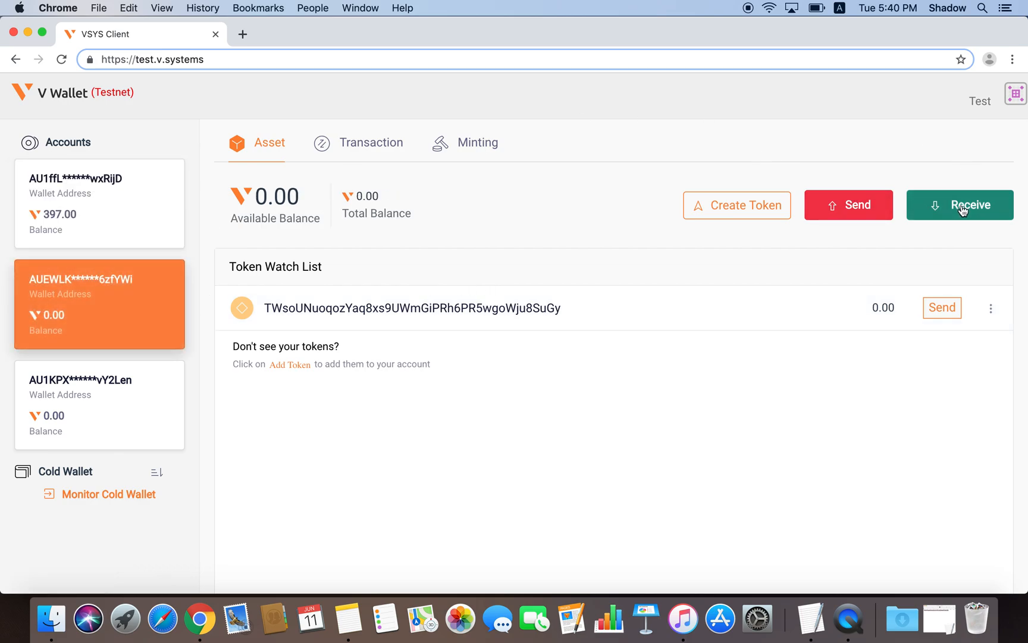
click(960, 205)
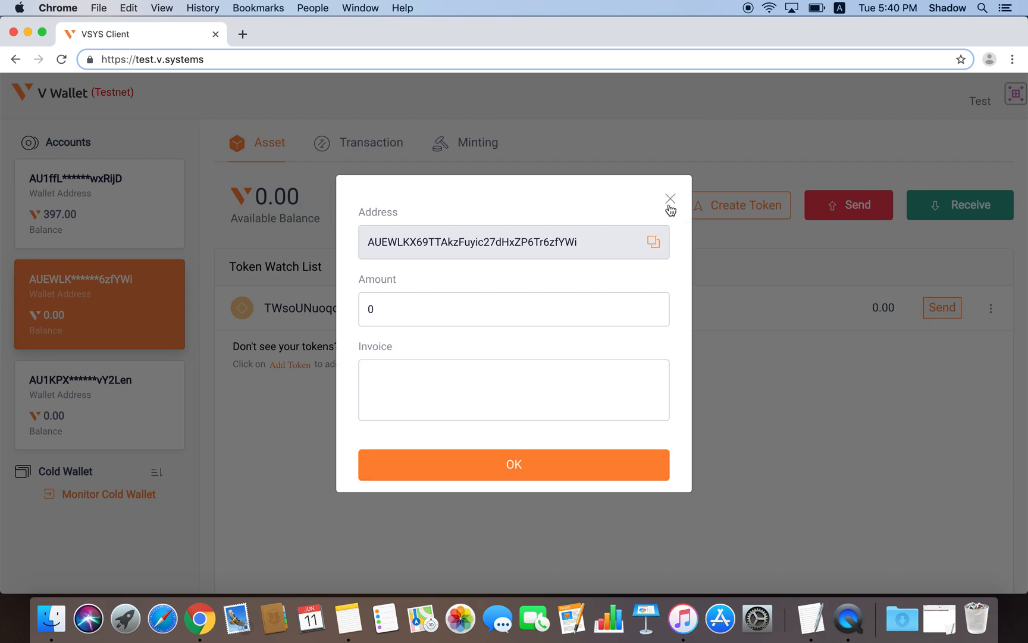
click(670, 198)
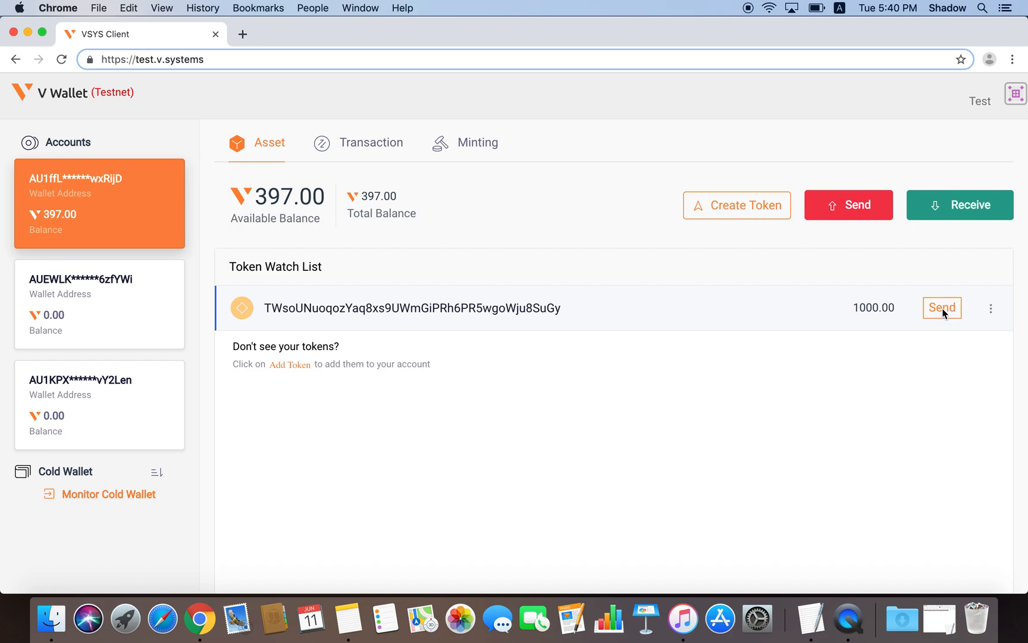
Step: Send 50 tokens to the AUEWLK account and confirm the transfer
click(942, 308)
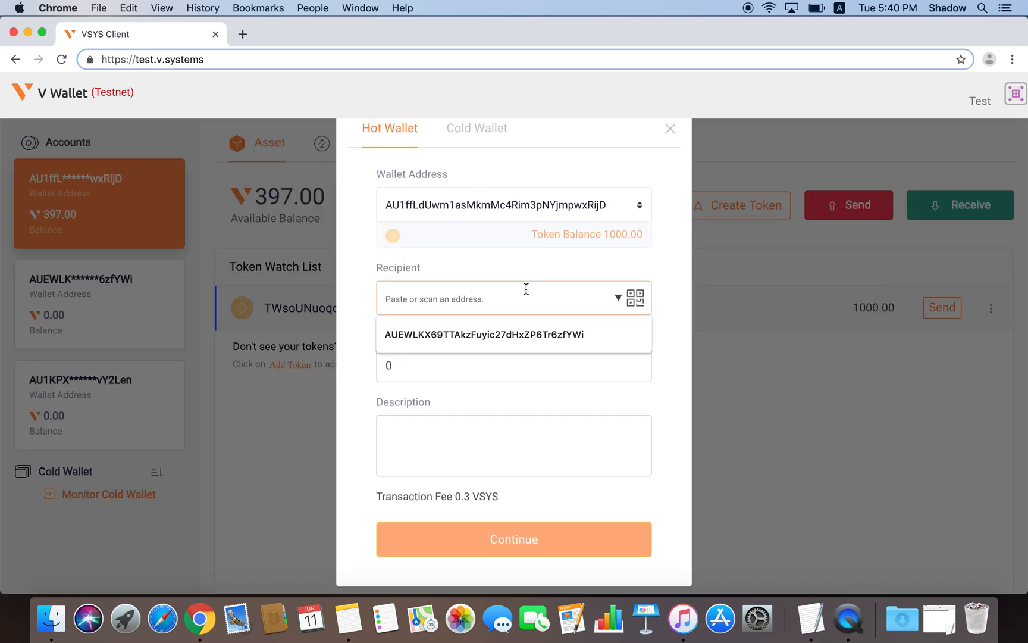
click(514, 335)
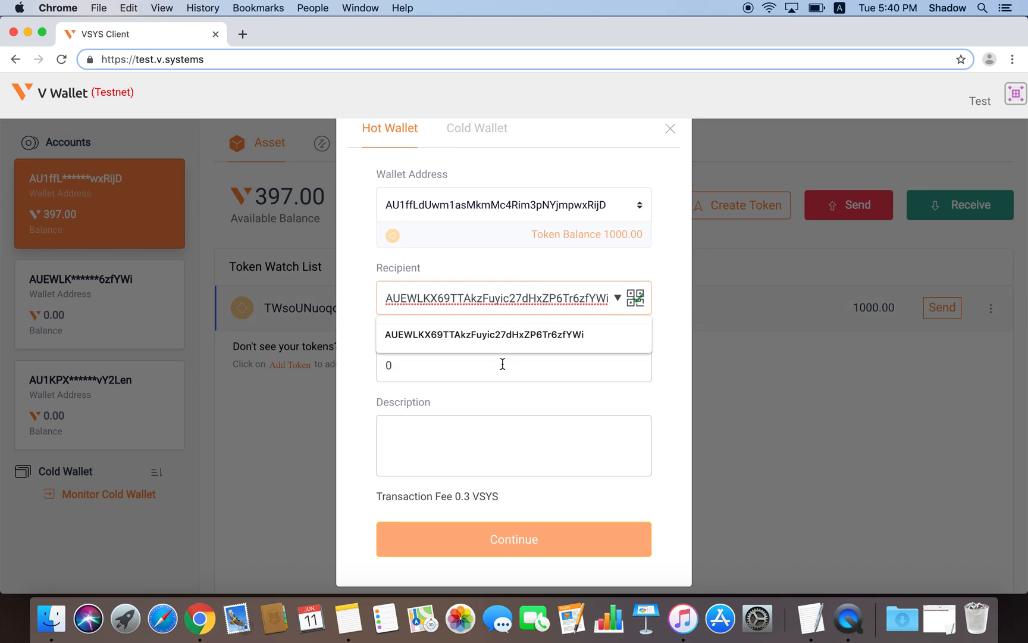
text(50)
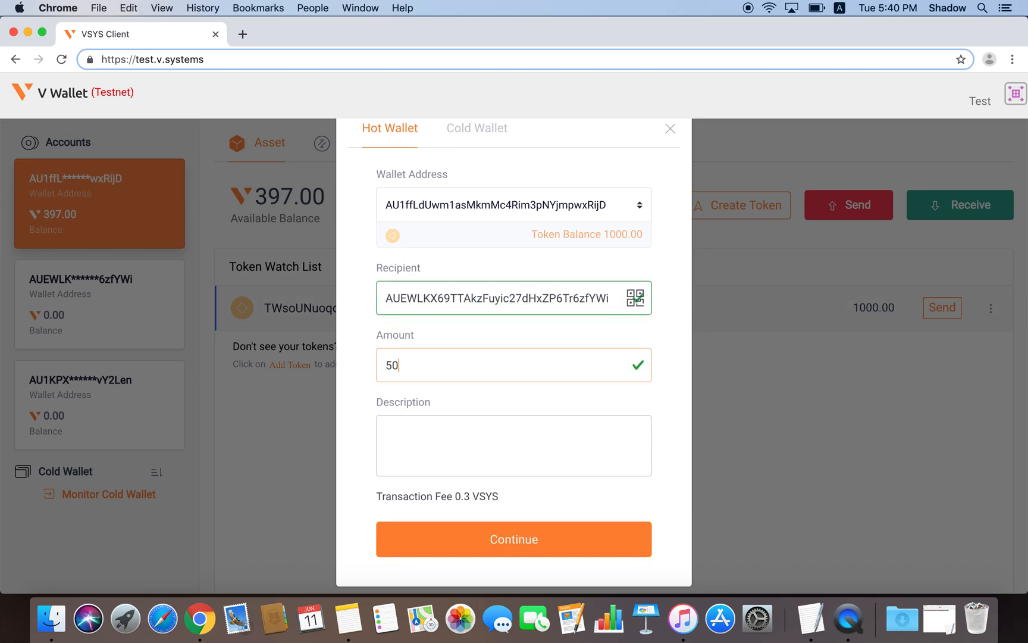
click(514, 539)
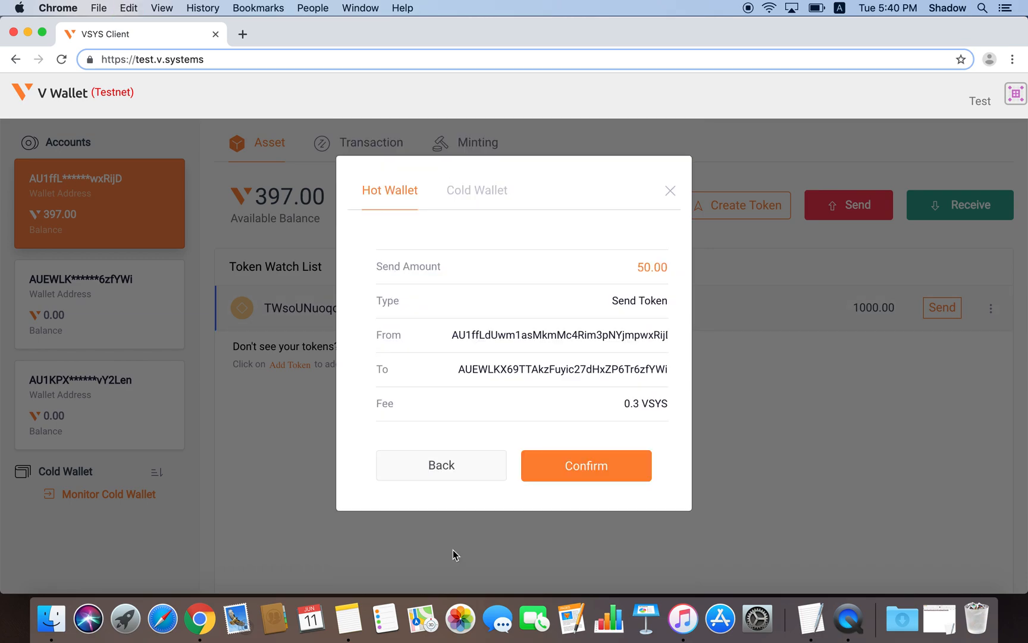
click(585, 465)
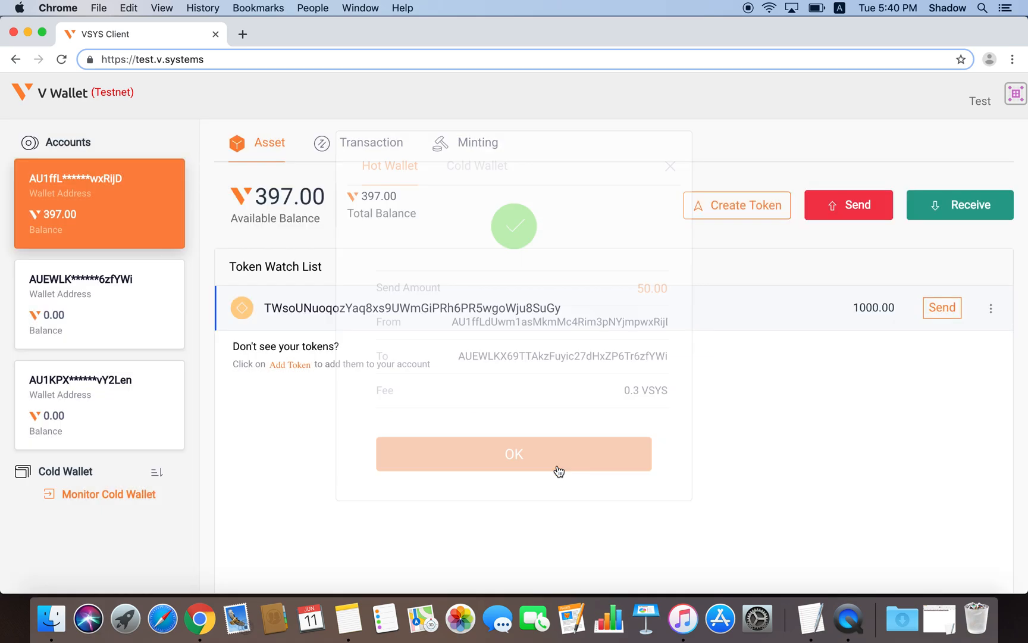
click(513, 453)
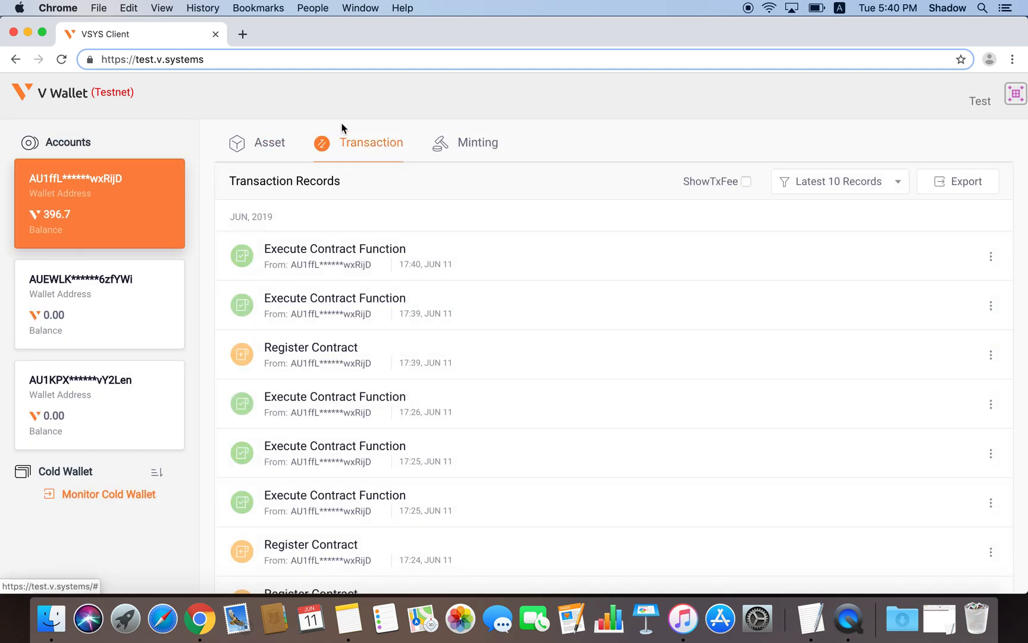
Step: Check that the AUEWLK account holds 50 tokens, then switch back to the first account
click(269, 143)
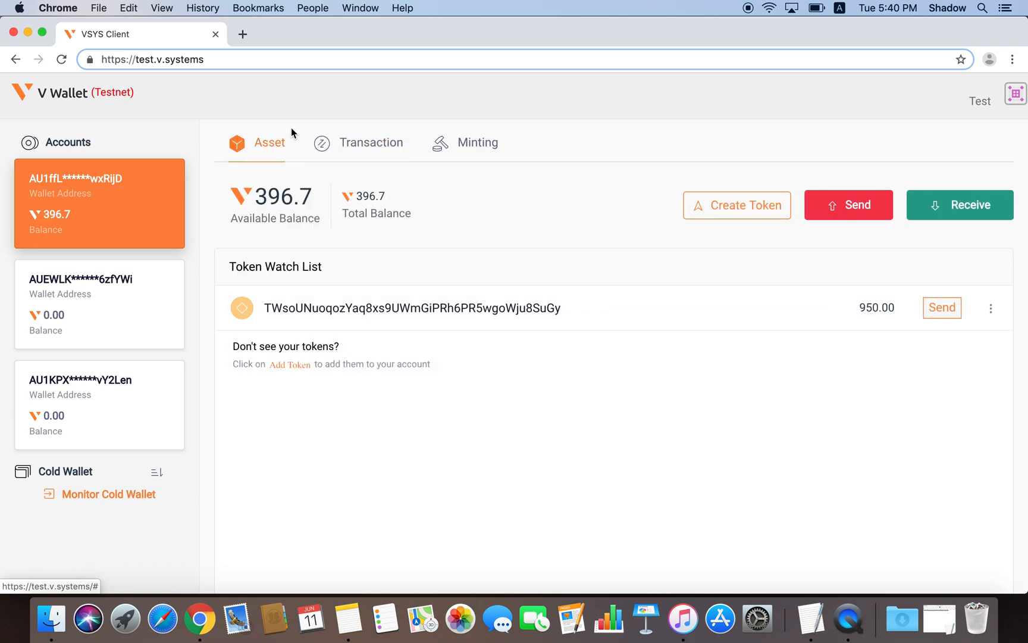
mouse_move(877, 280)
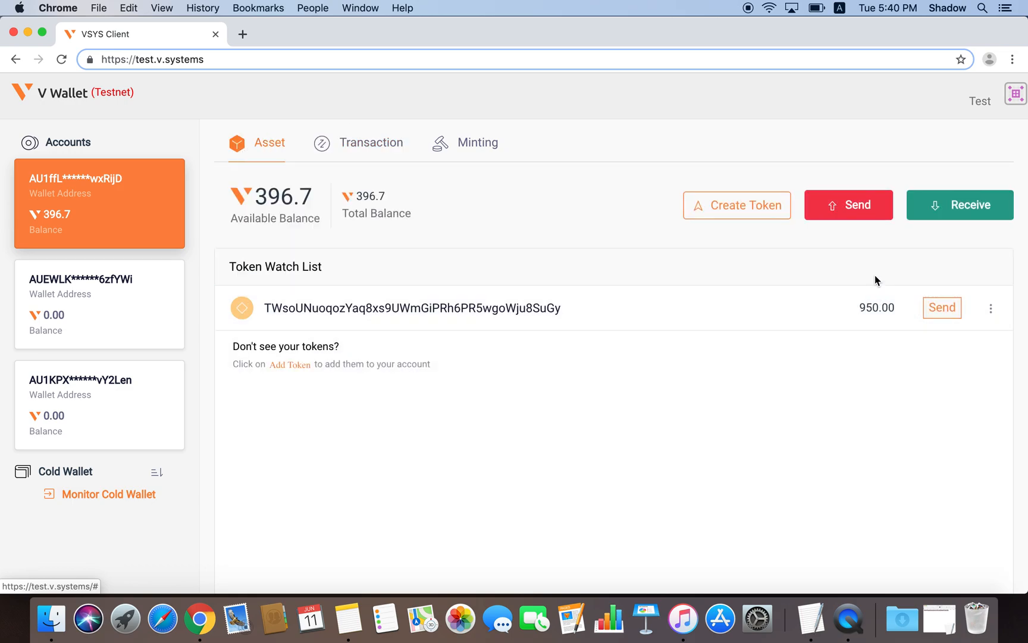
mouse_move(117, 311)
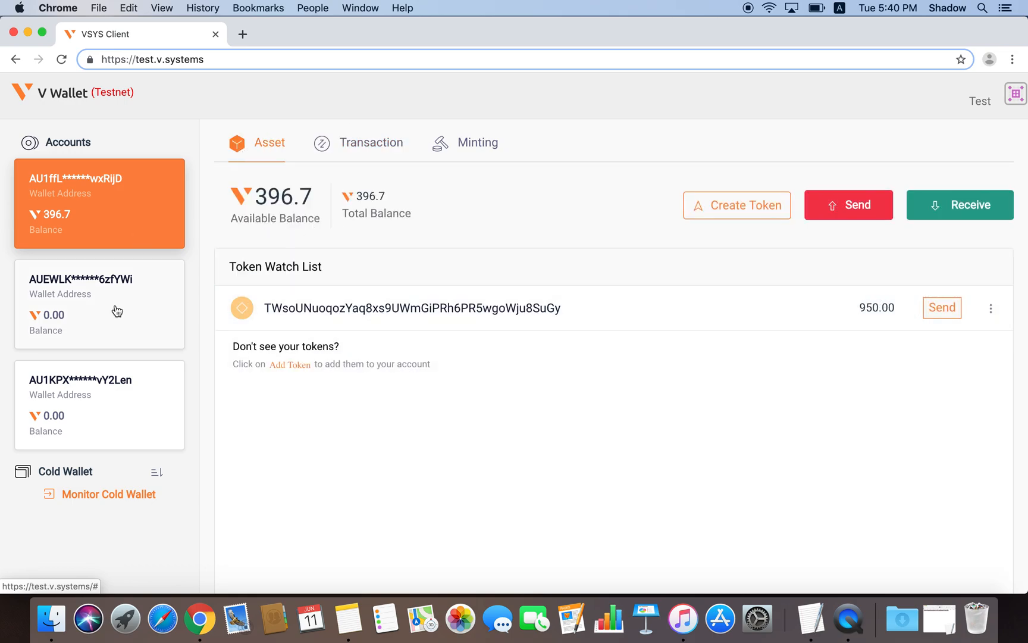
click(99, 304)
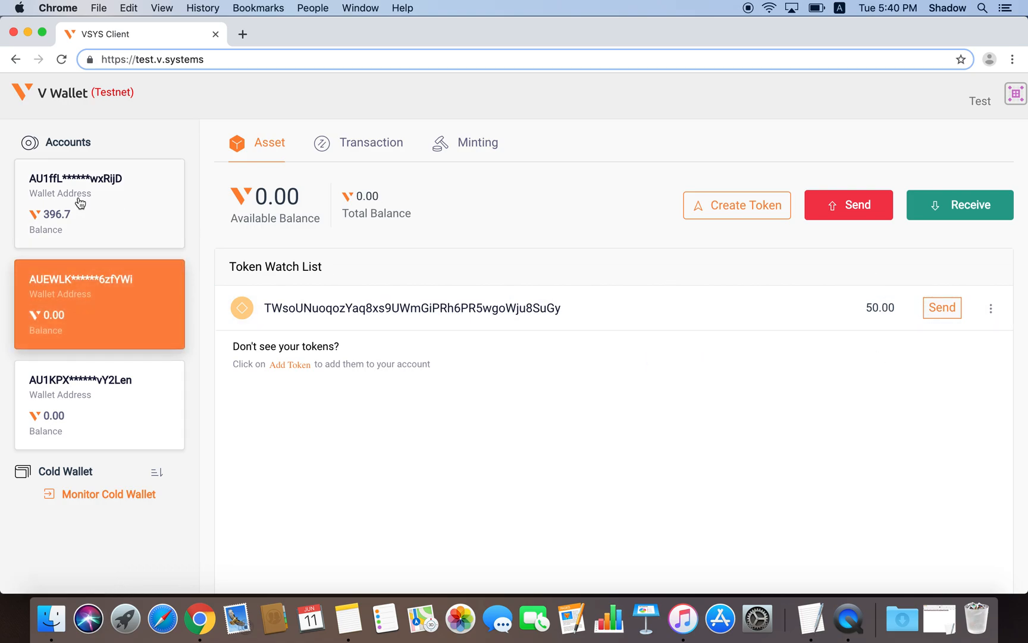
click(98, 203)
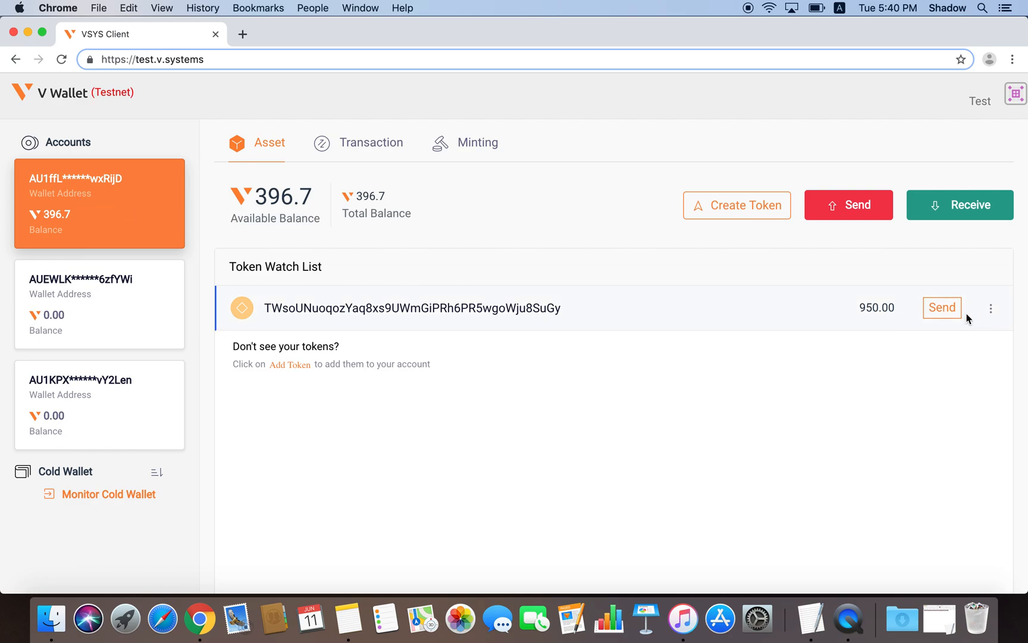
mouse_move(947, 406)
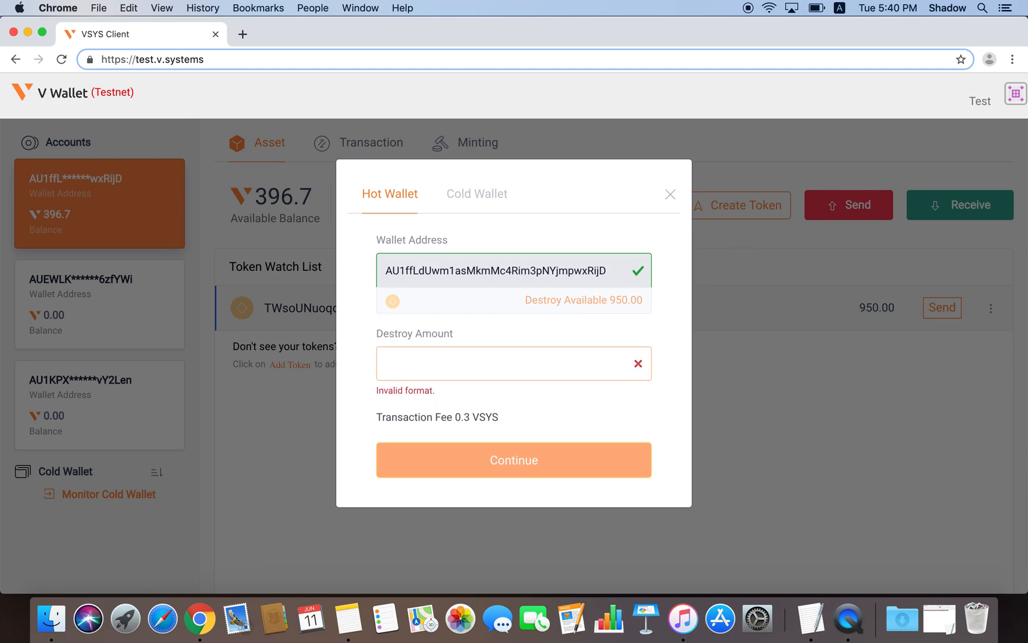
Step: Destroy 500 tokens, confirm, and check the transaction record
text(500)
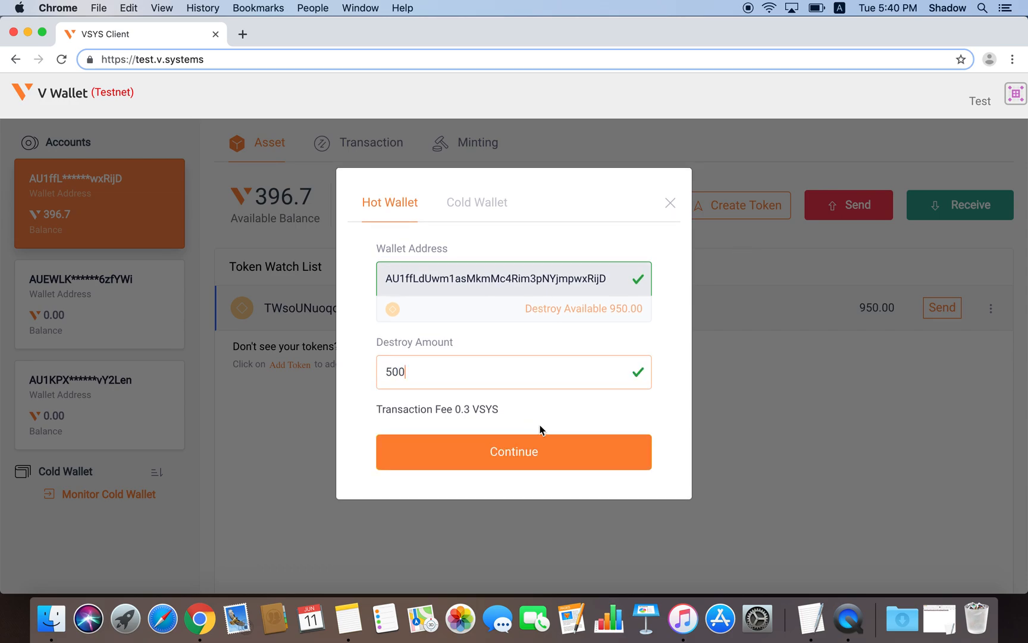
click(513, 451)
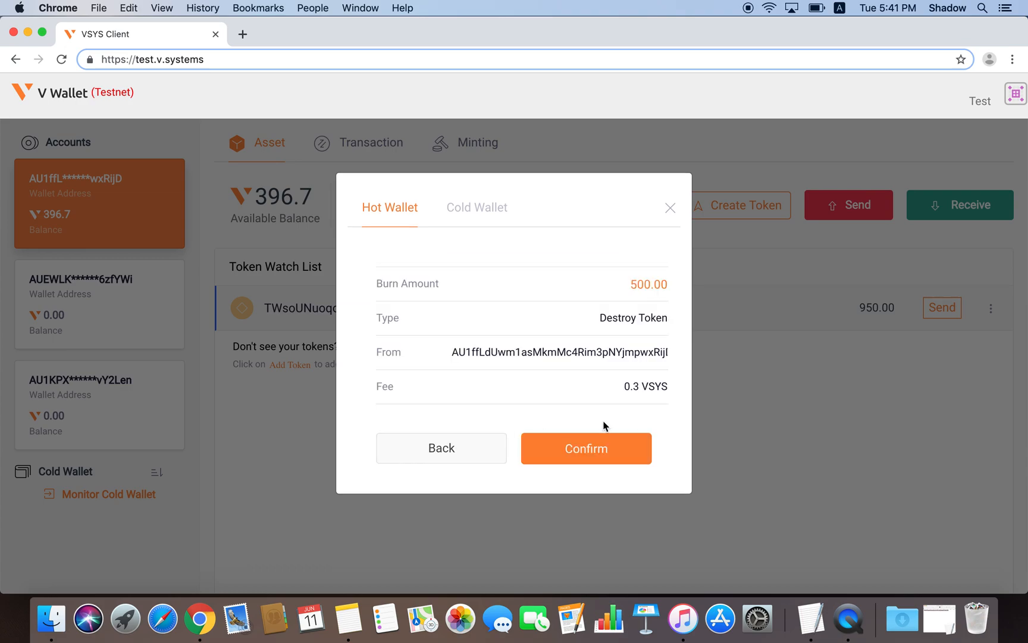
click(585, 448)
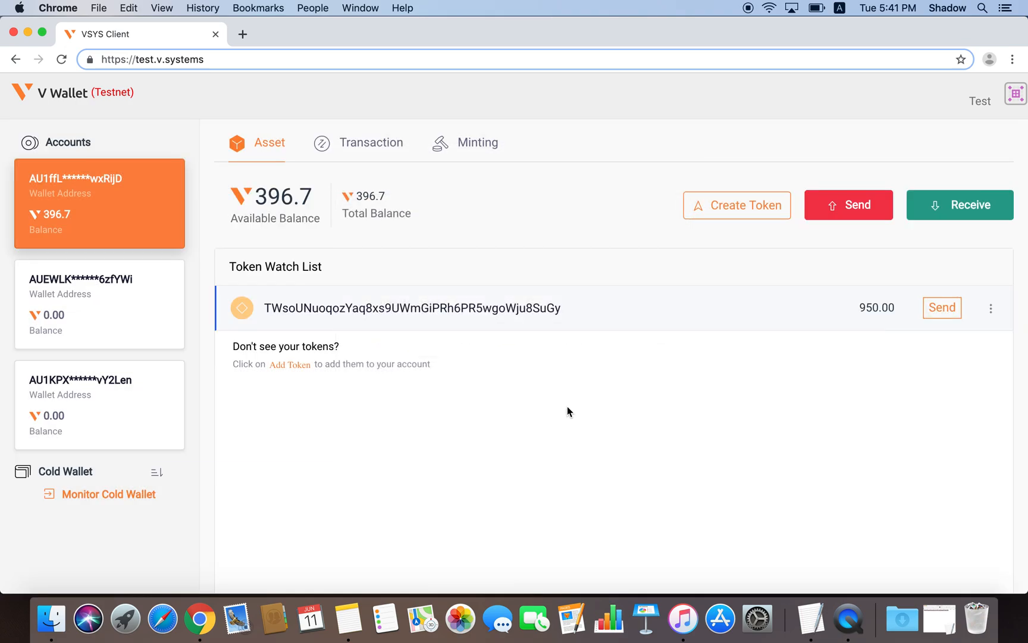
click(371, 143)
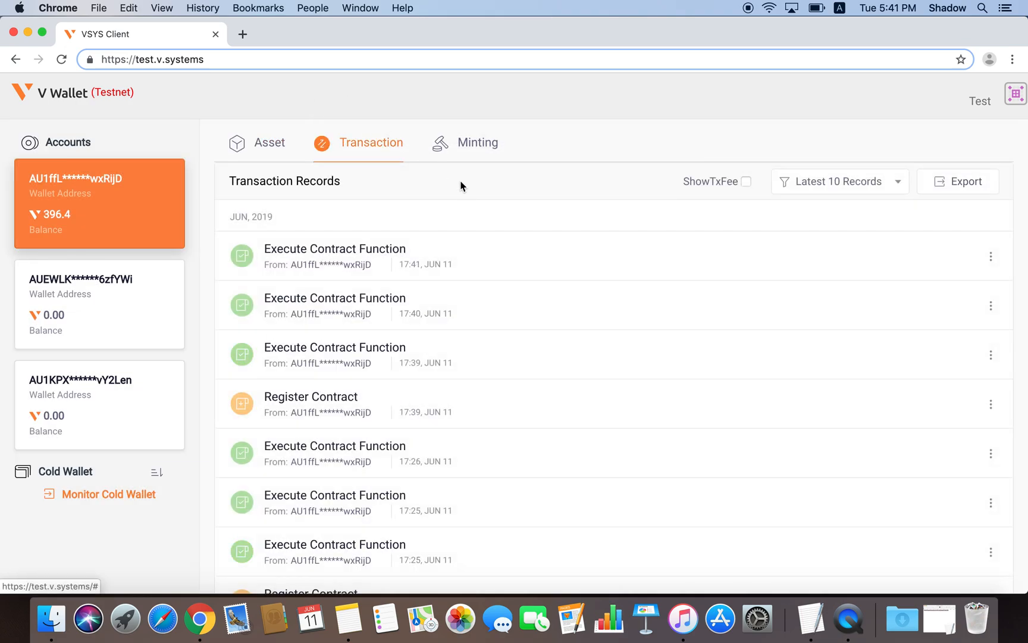
click(269, 142)
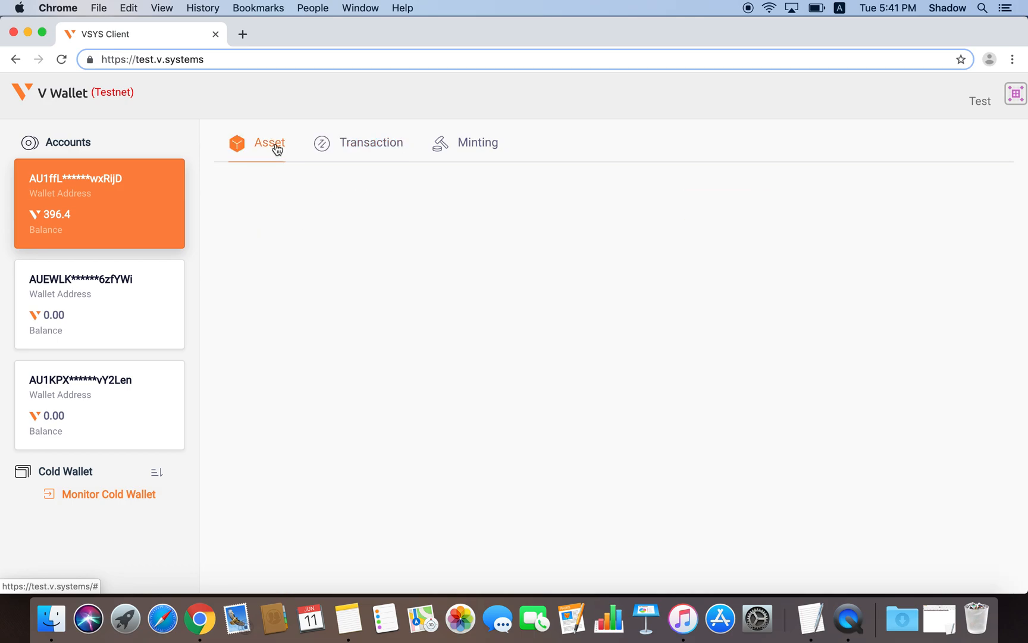
click(269, 142)
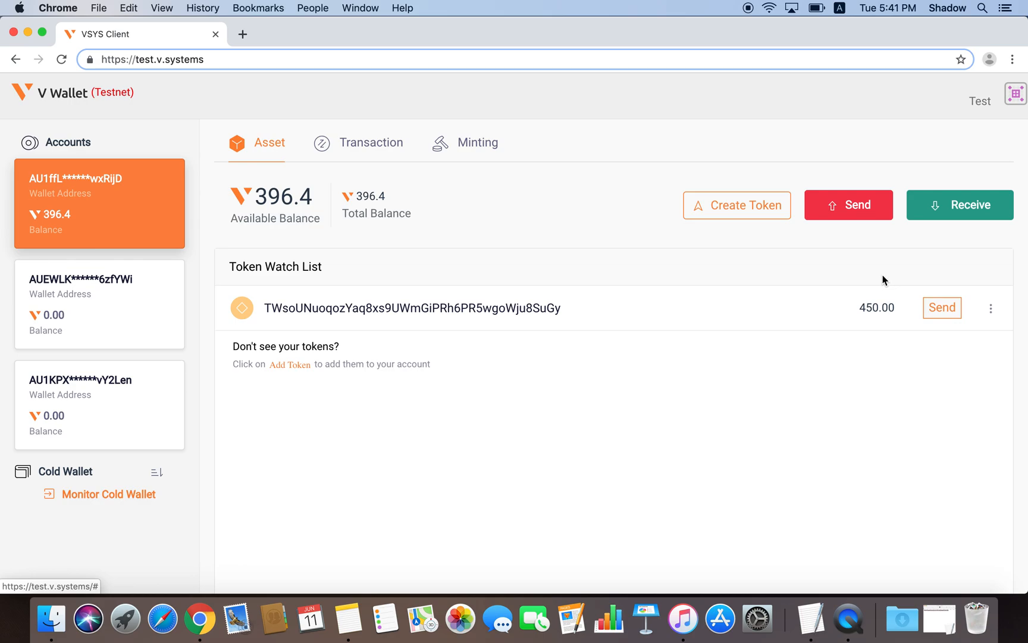
mouse_move(990, 307)
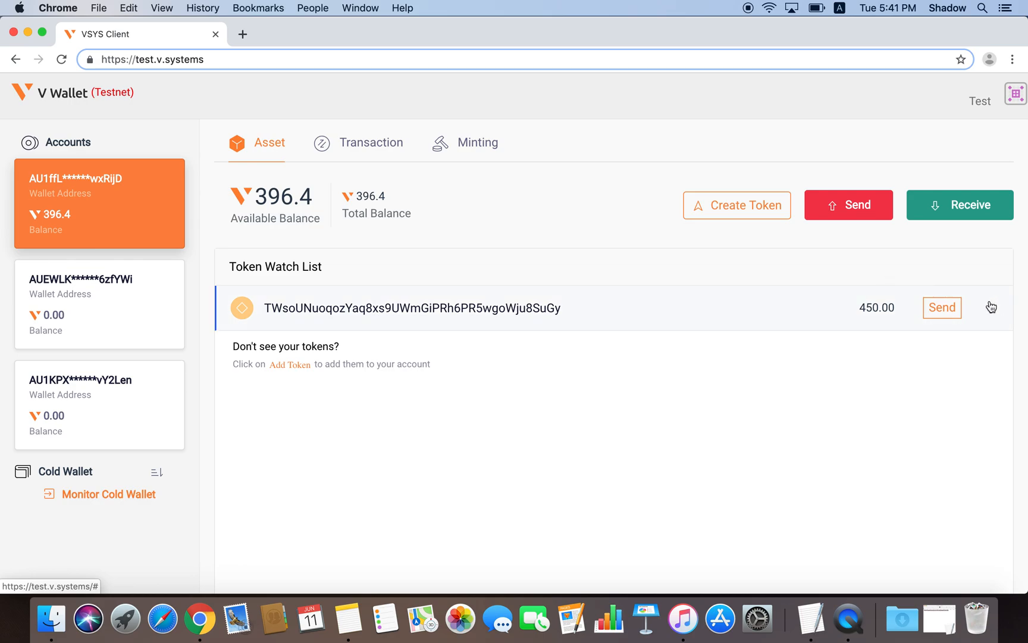
Step: Remove the token from the first account's watch list via its ⋮ menu
click(991, 308)
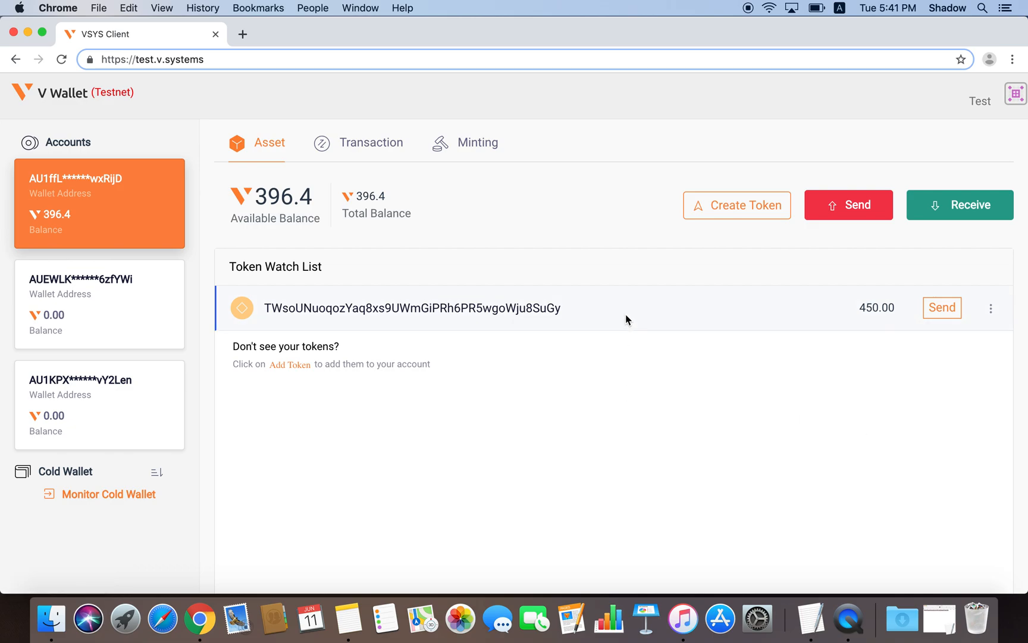
mouse_move(301, 308)
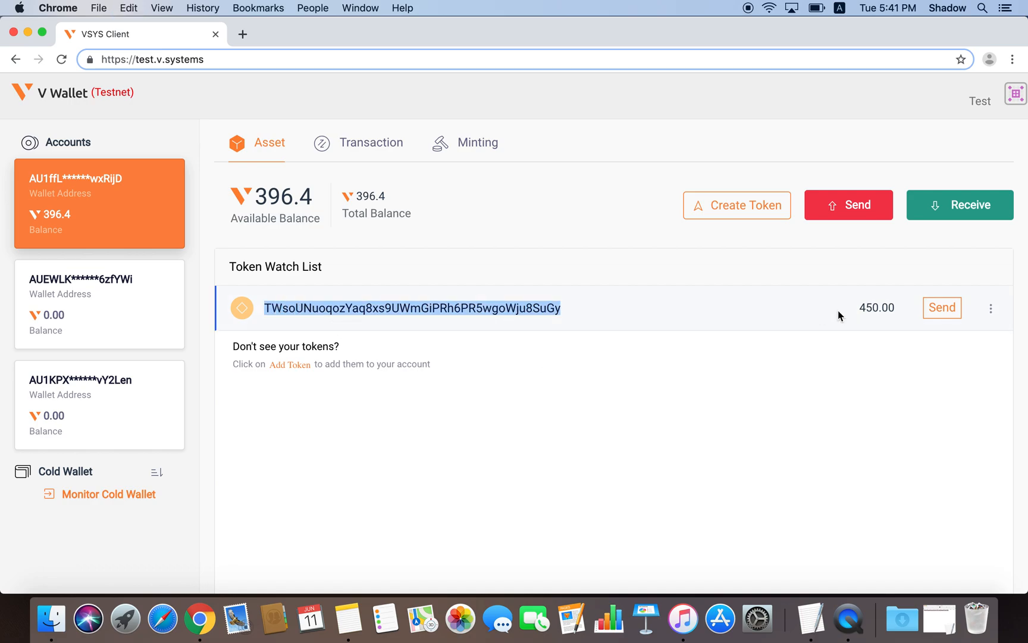
click(991, 308)
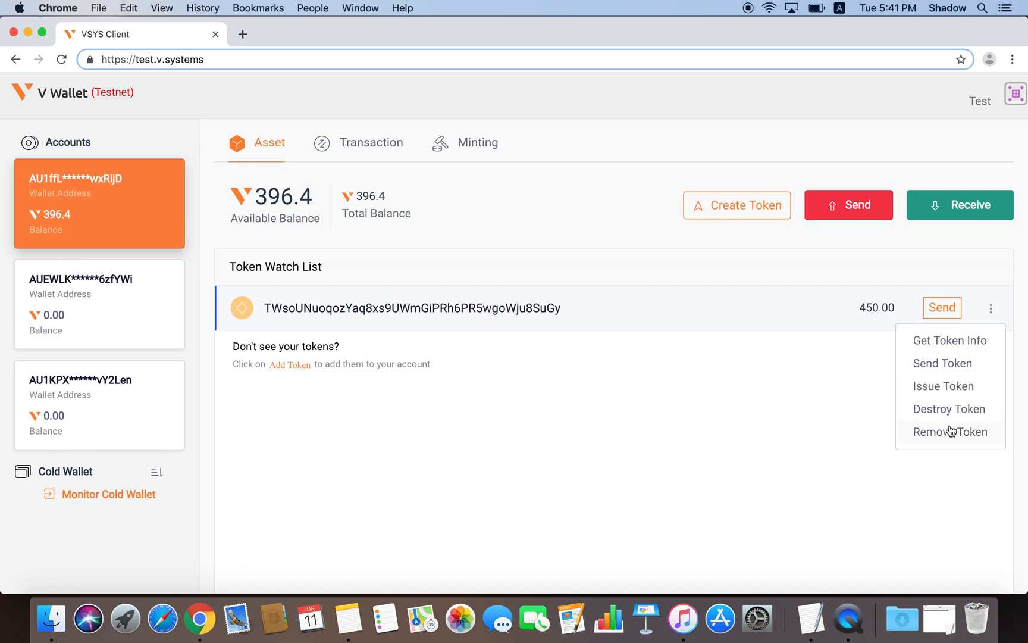
click(949, 432)
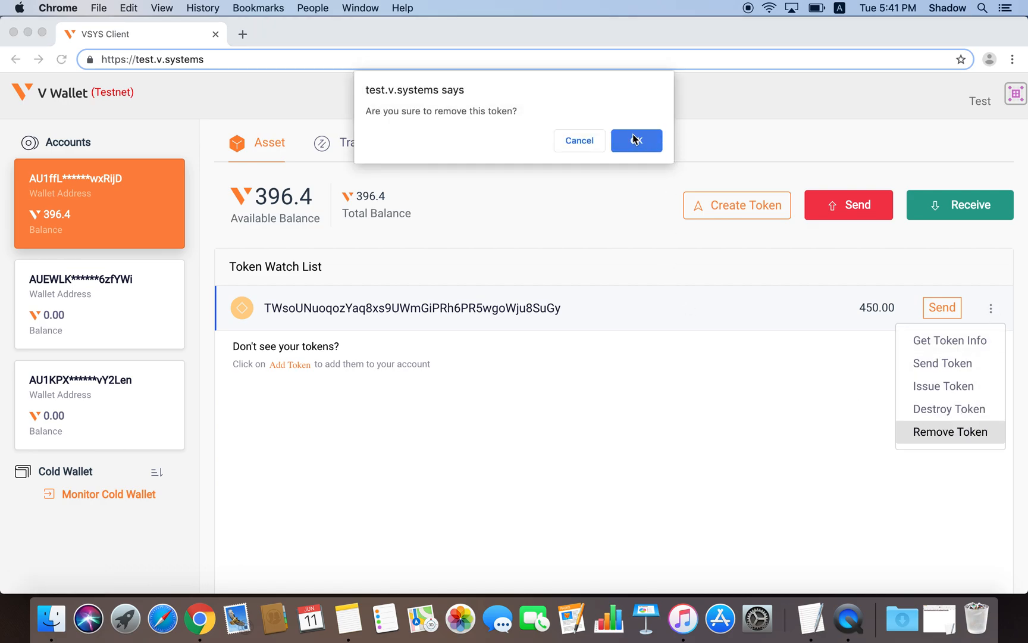
click(635, 141)
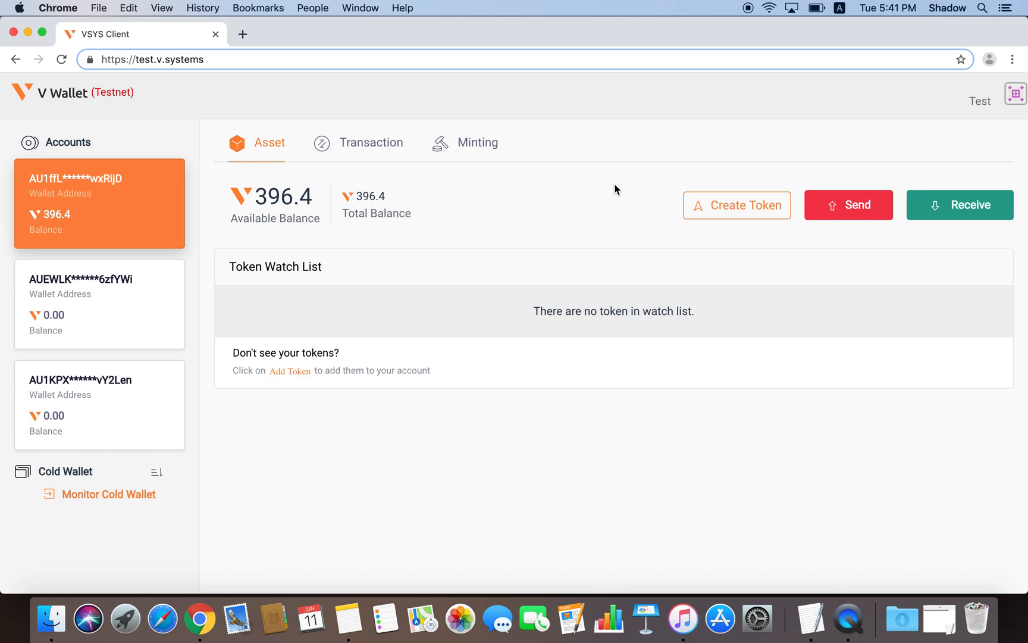
mouse_move(293, 422)
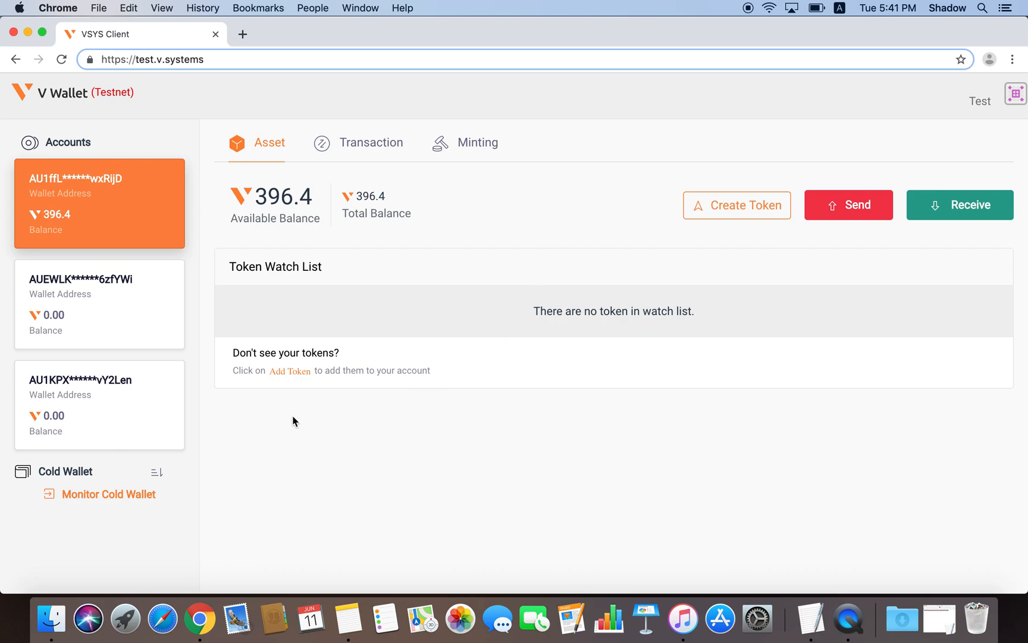
Step: Re-add the token to the watch list by pasting its token ID
click(289, 370)
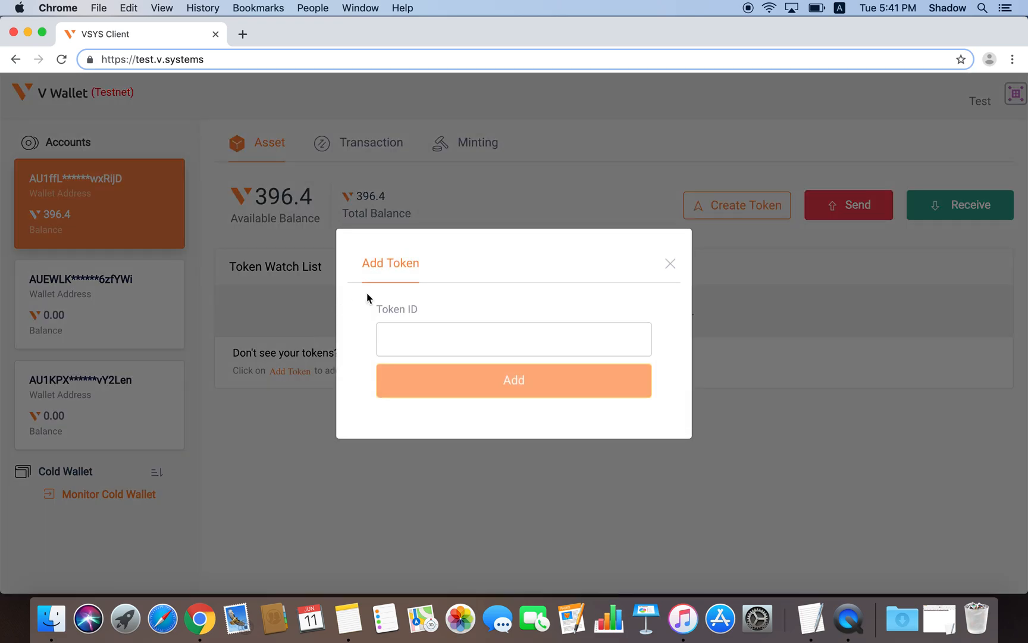
click(514, 340)
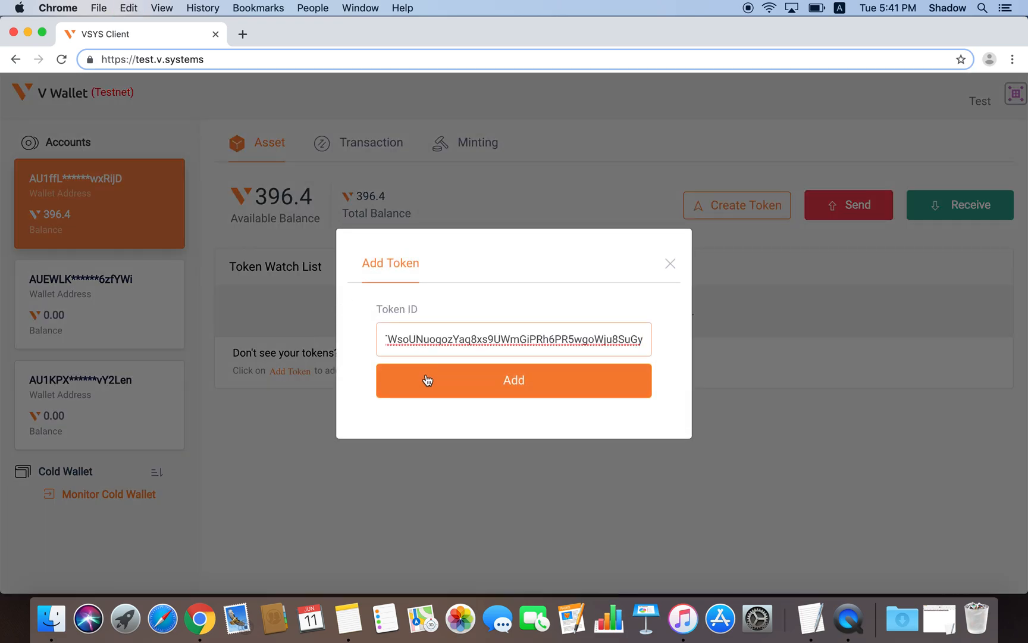
click(513, 380)
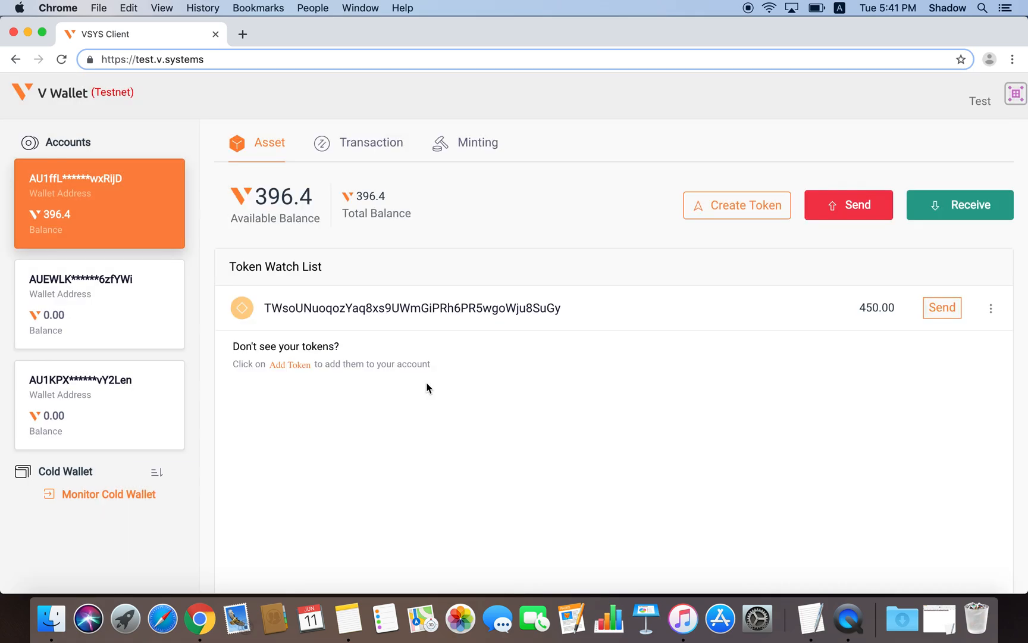
mouse_move(121, 281)
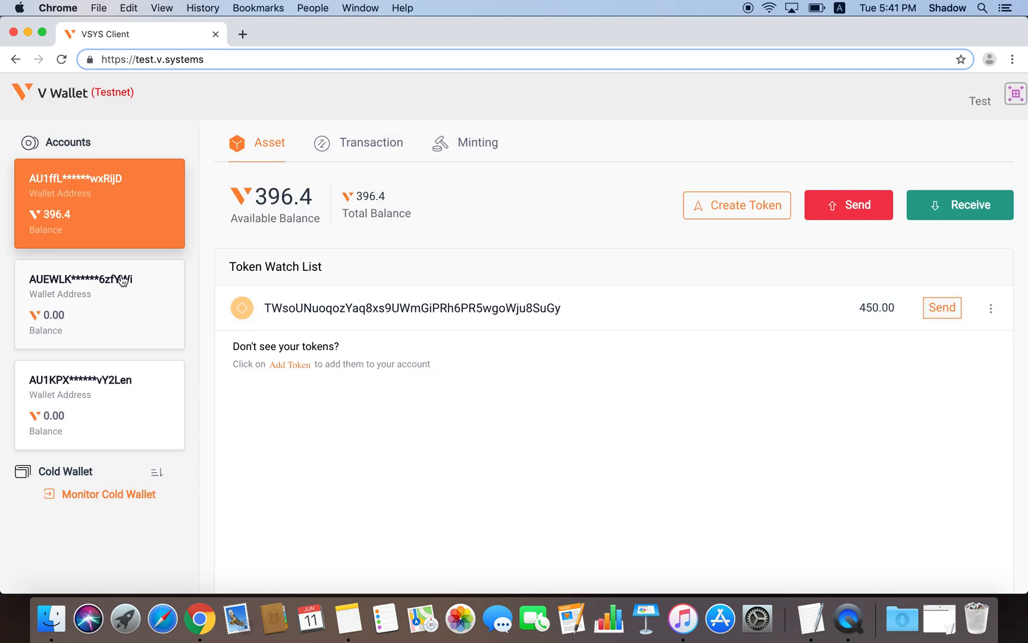
mouse_move(359, 283)
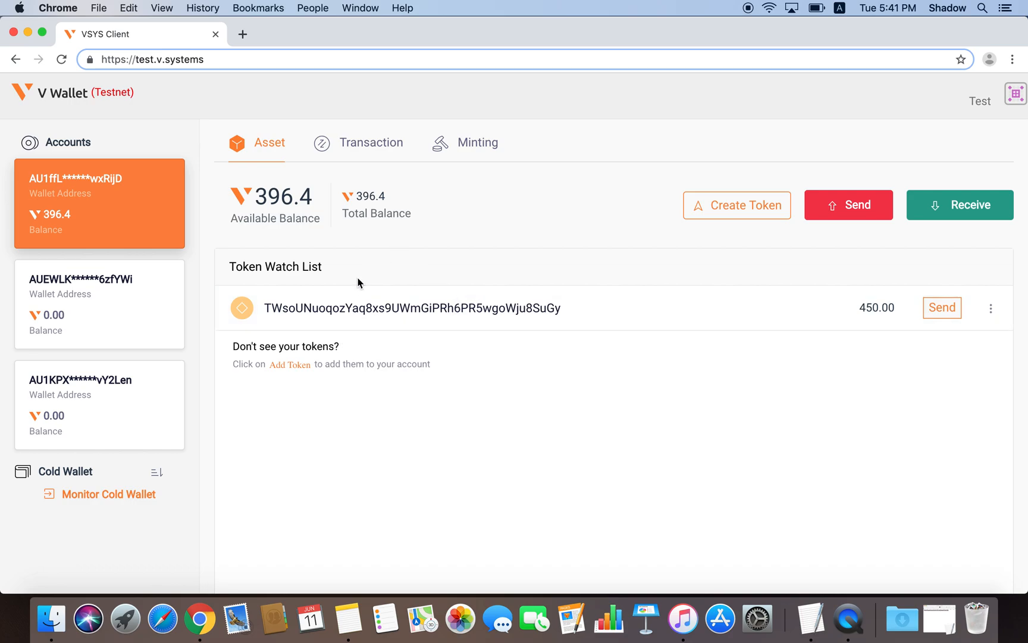